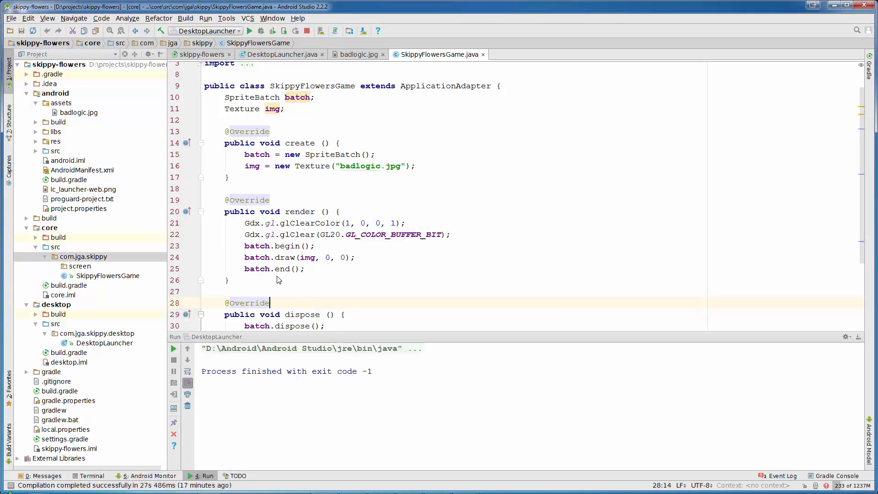
# Step: Create a GameScreen class in the screen package implementing com.badlogic.gdx.Screen
pyautogui.rightClick(80, 266)
pyautogui.write('GameScreen')
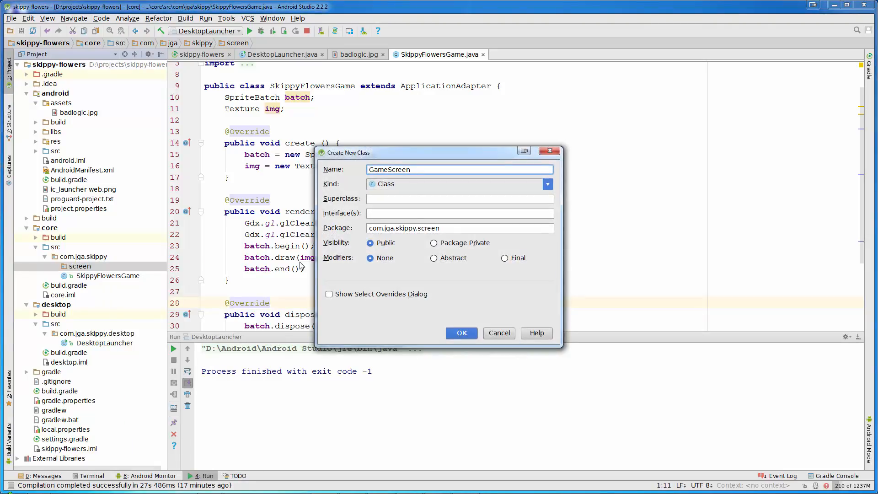
pyautogui.click(460, 213)
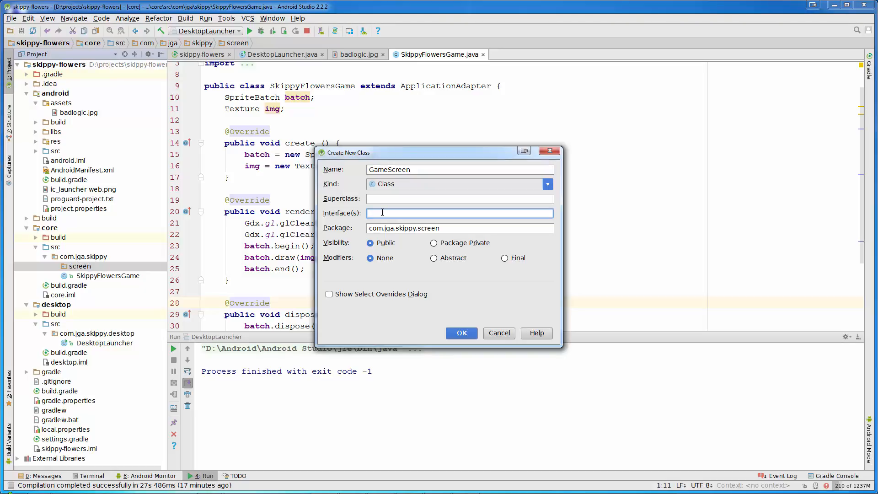
pyautogui.write('Screen')
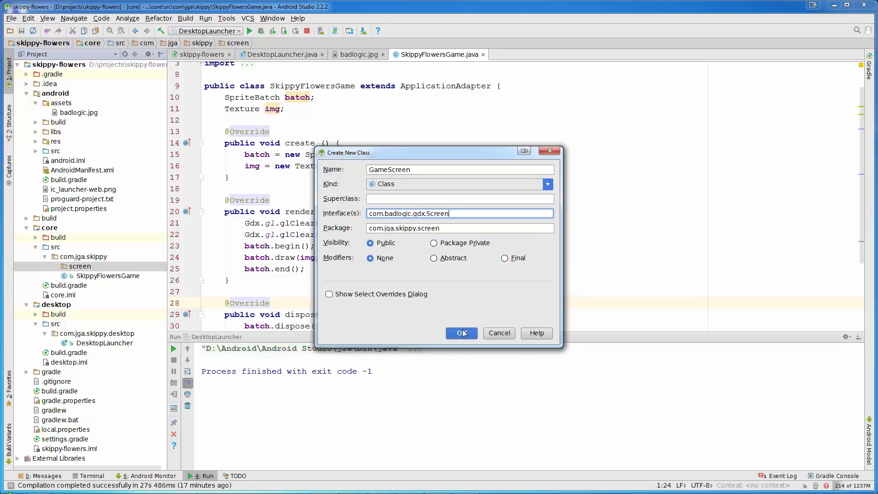
pyautogui.click(460, 332)
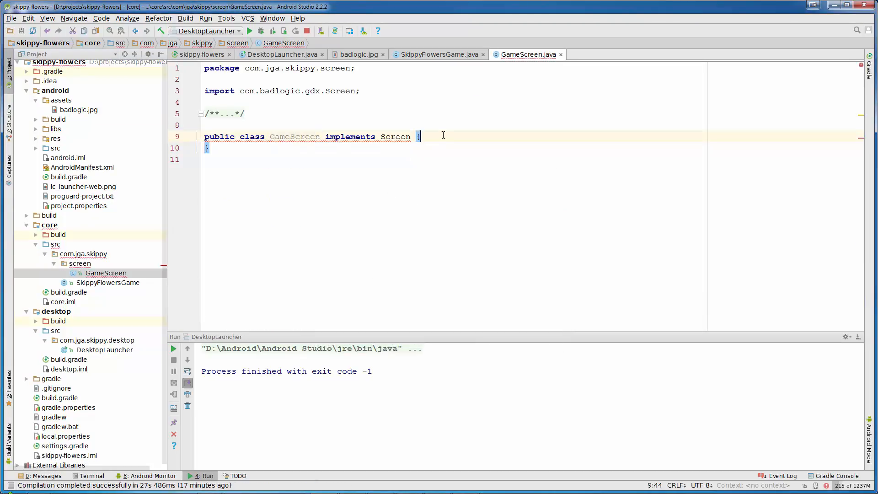
# Step: Generate the Screen interface method stubs and add an '== attributes ==' comment above them
pyautogui.press('alt+insert')
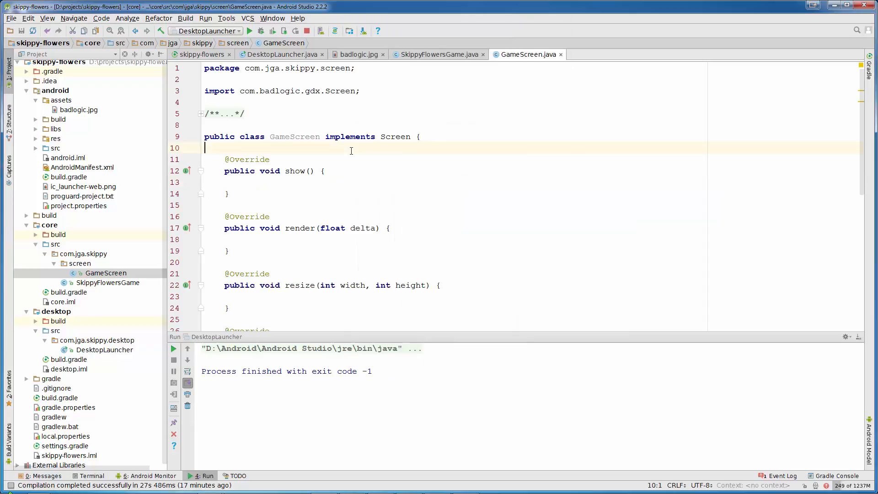
pyautogui.press('enter')
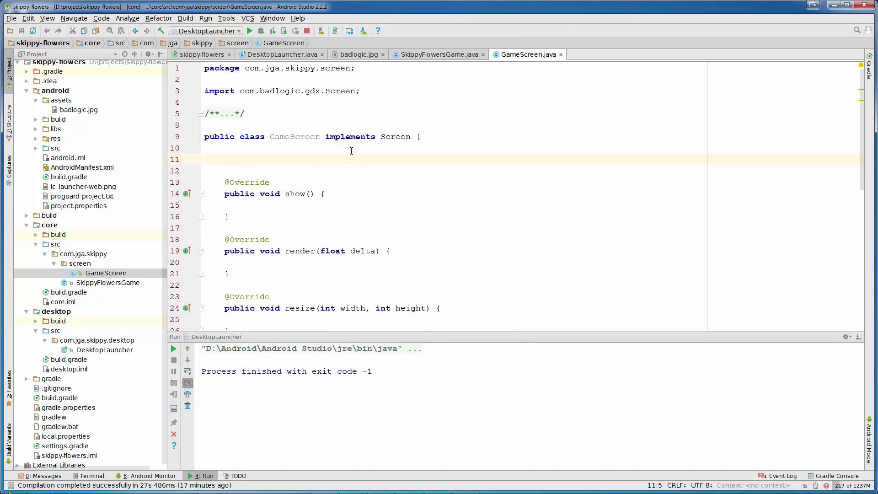
pyautogui.write('// == a')
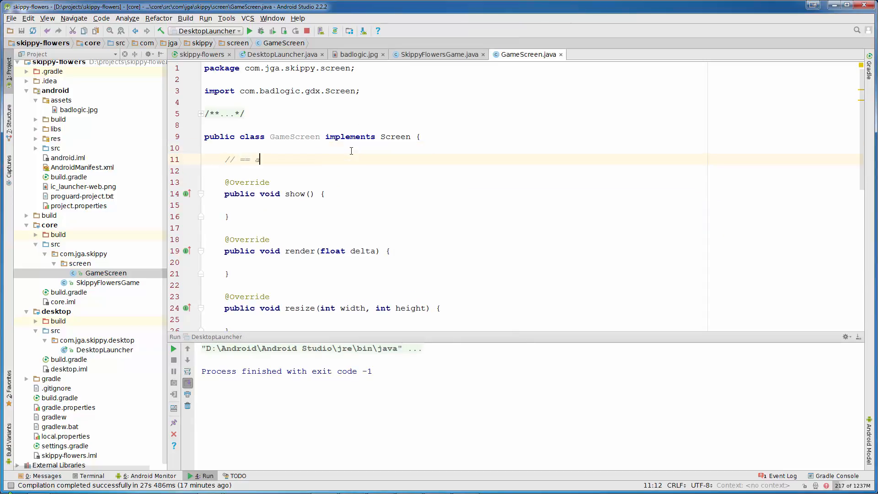
pyautogui.write('ttributes ==')
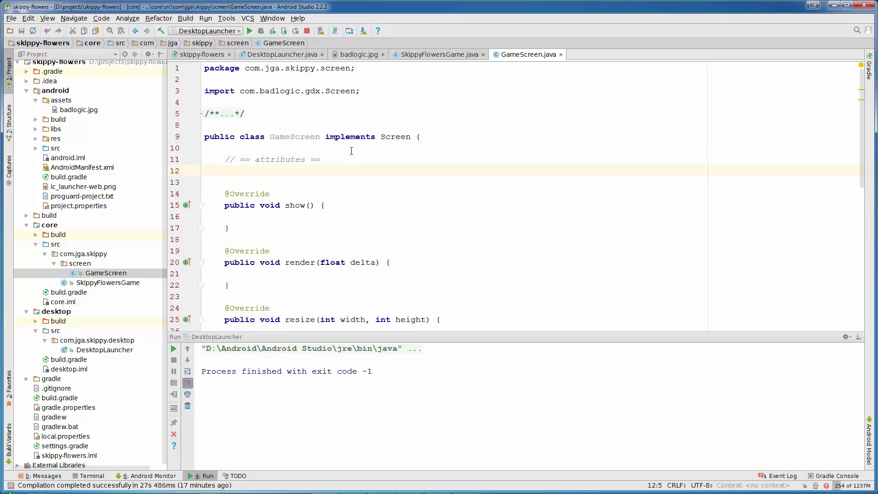
# Step: Declare private OrthographicCamera, Viewport and renderer fields, then start a constructors comment
pyautogui.write('priva')
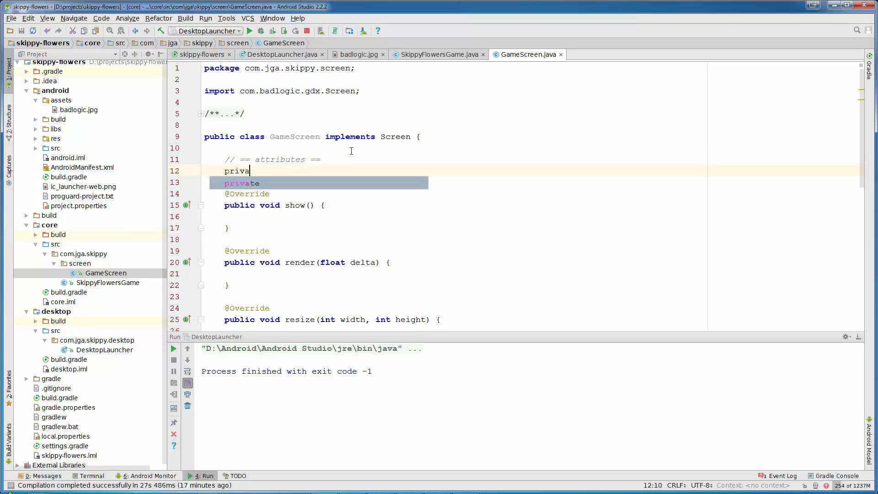
pyautogui.write('OrthographicCamera camera;')
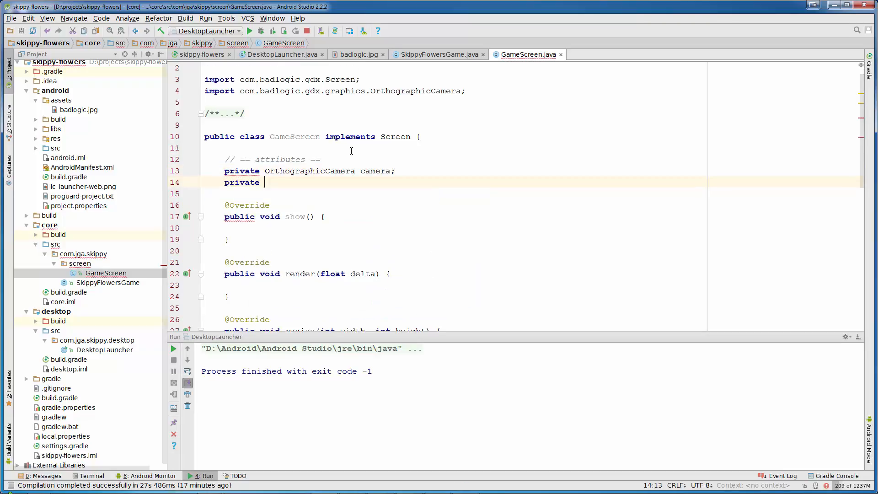
pyautogui.write('Viewport v')
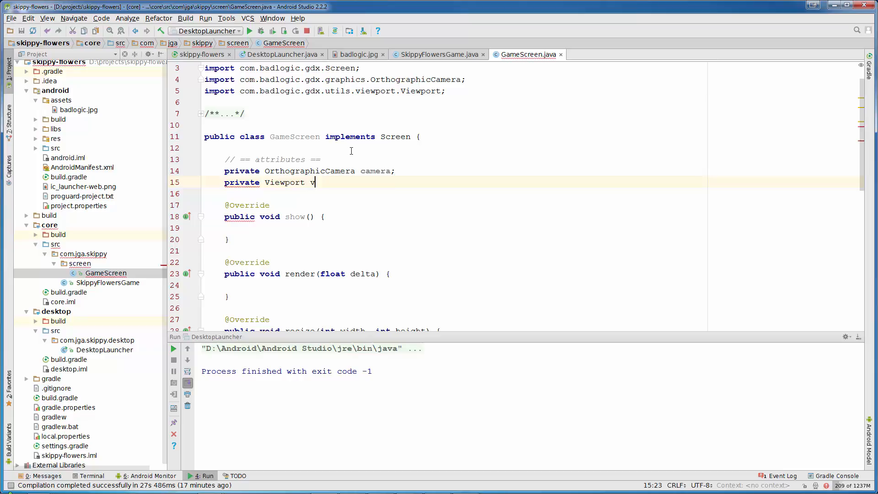
pyautogui.write('iewport;')
pyautogui.write('private ShapeRenderer re')
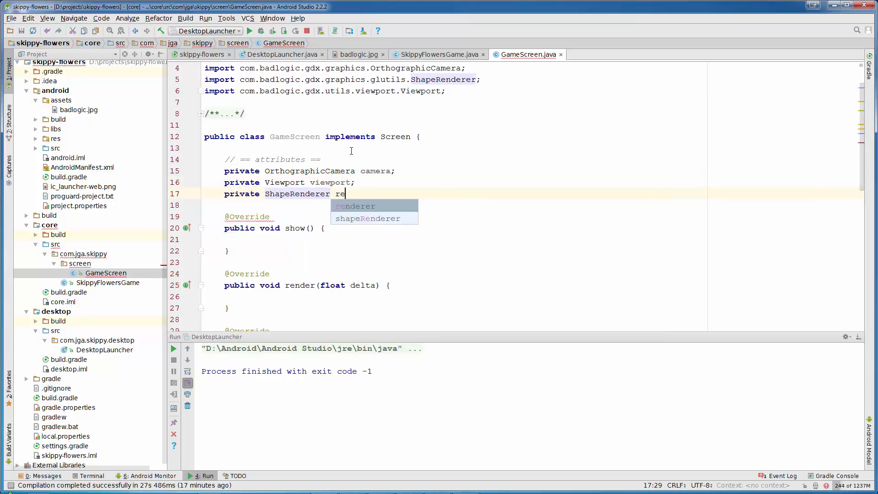
pyautogui.press('Enter')
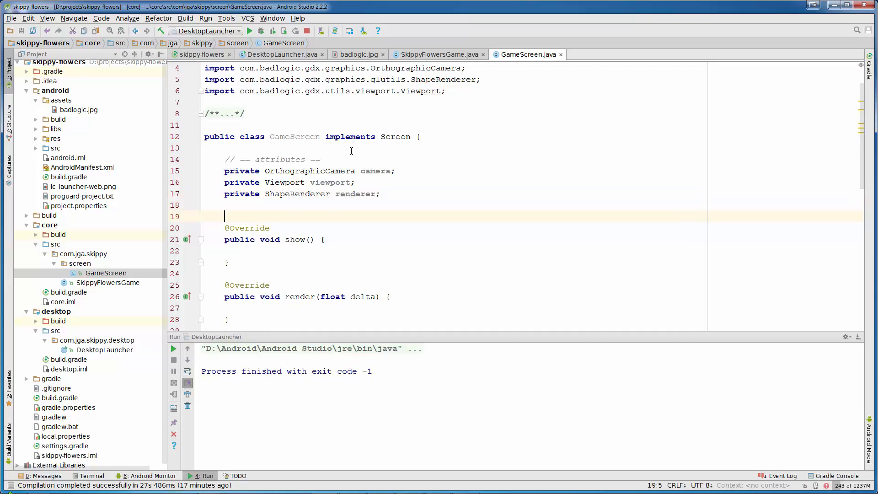
pyautogui.write('// == constructors ==')
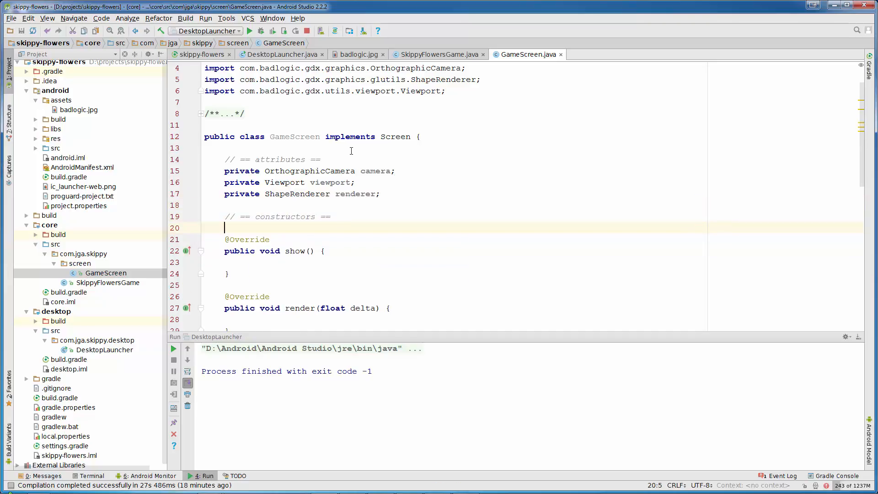
# Step: Generate an empty no-argument GameScreen constructor and add a public methods comment
pyautogui.press('alt+insert')
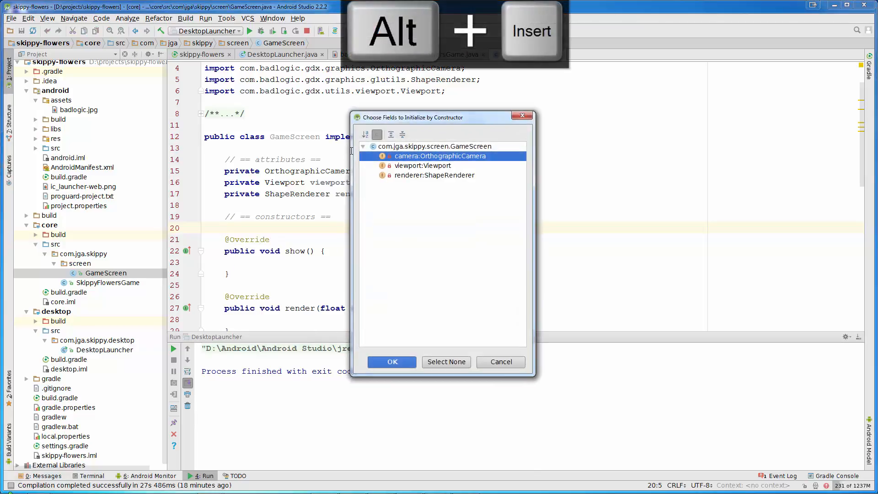
pyautogui.click(392, 362)
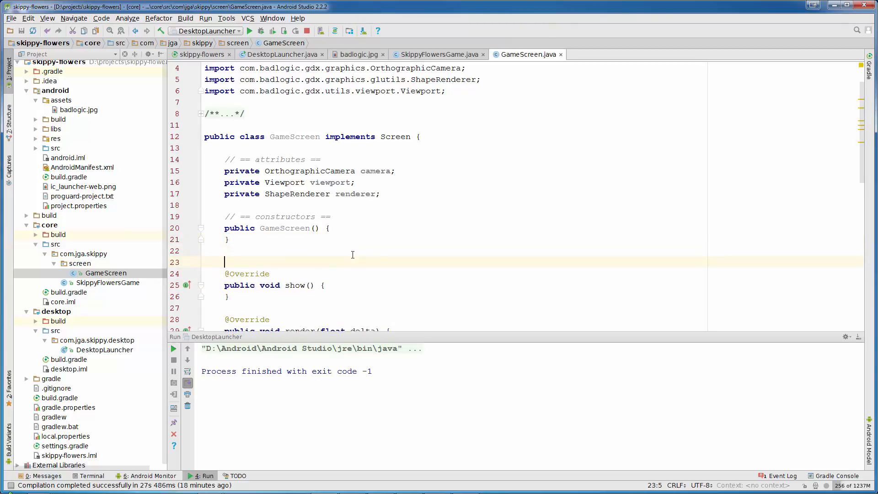
pyautogui.write('// == public methods ==')
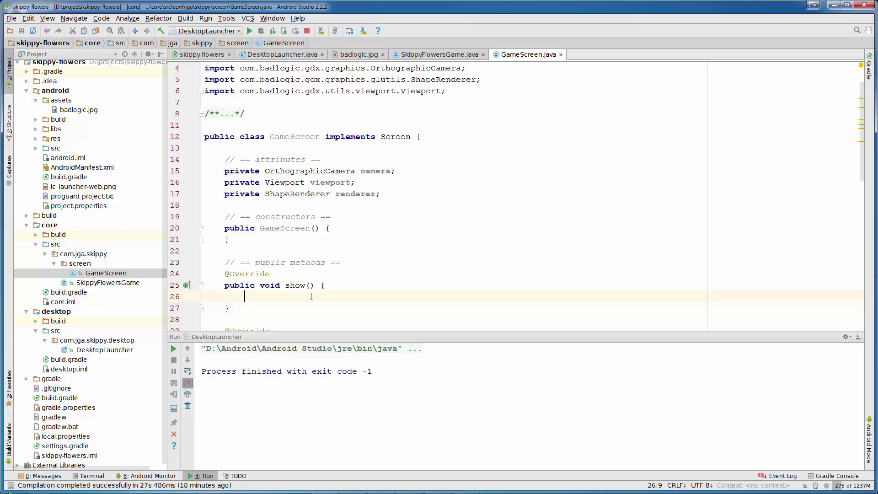
# Step: In show(), create the OrthographicCamera and begin assigning a new FitViewport
pyautogui.write('camera')
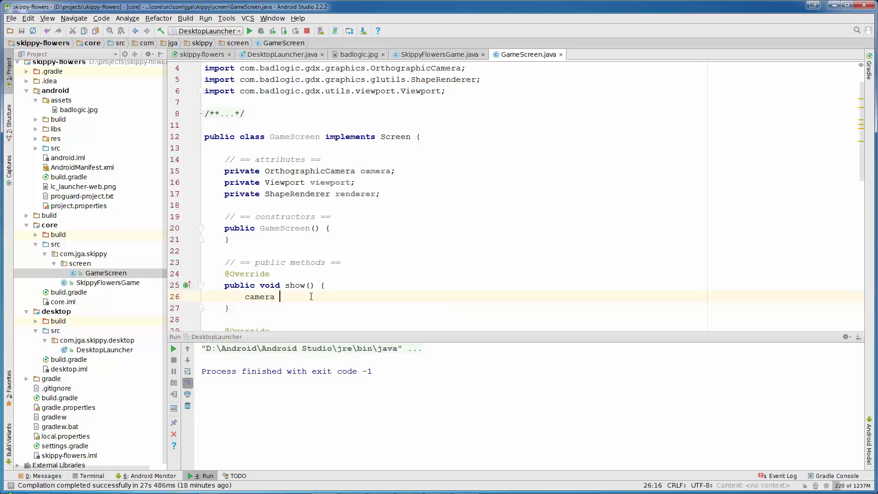
pyautogui.write('= new OR')
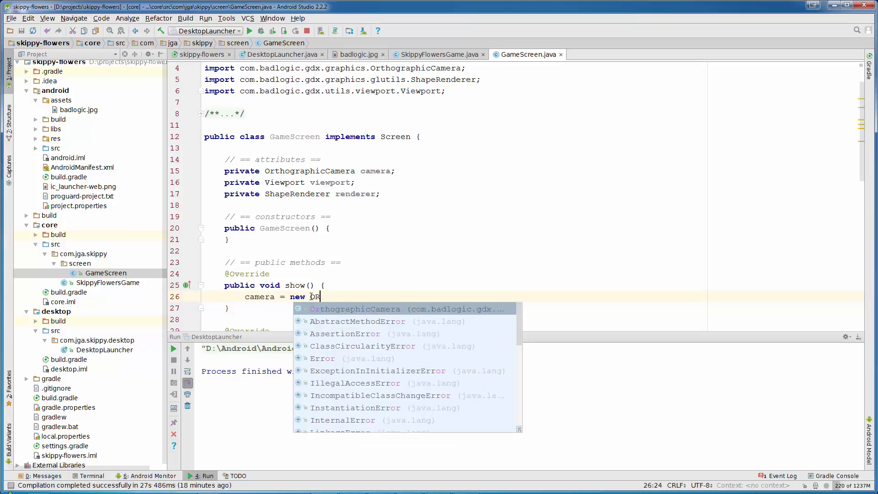
pyautogui.press('Enter')
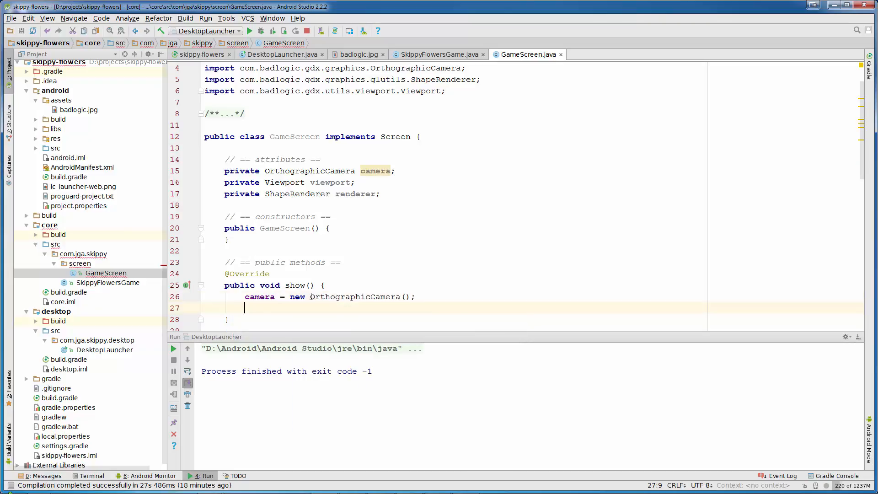
pyautogui.write('viewport =')
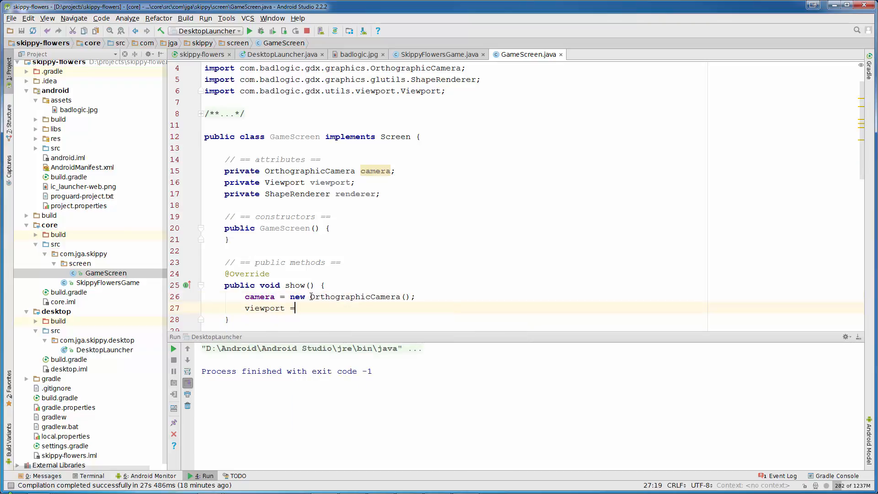
pyautogui.write('new FitViewport(')
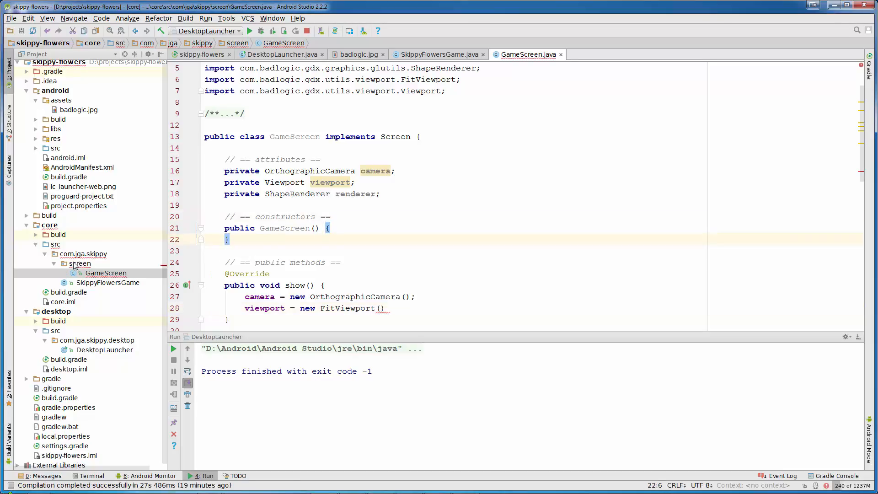
# Step: Add a config package under com.jga.skippy and create the GameConfig class there
pyautogui.rightClick(84, 253)
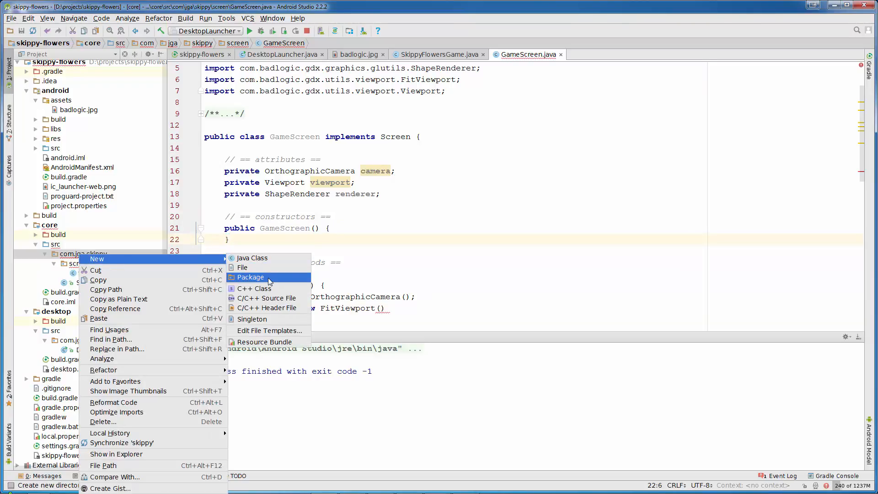
pyautogui.click(250, 277)
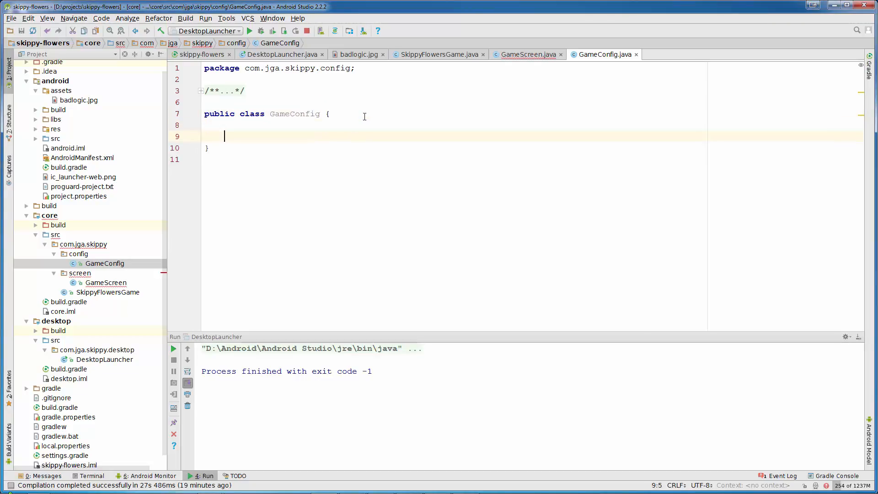
# Step: Add a constructors comment and a private GameConfig constructor
pyautogui.write('// ==')
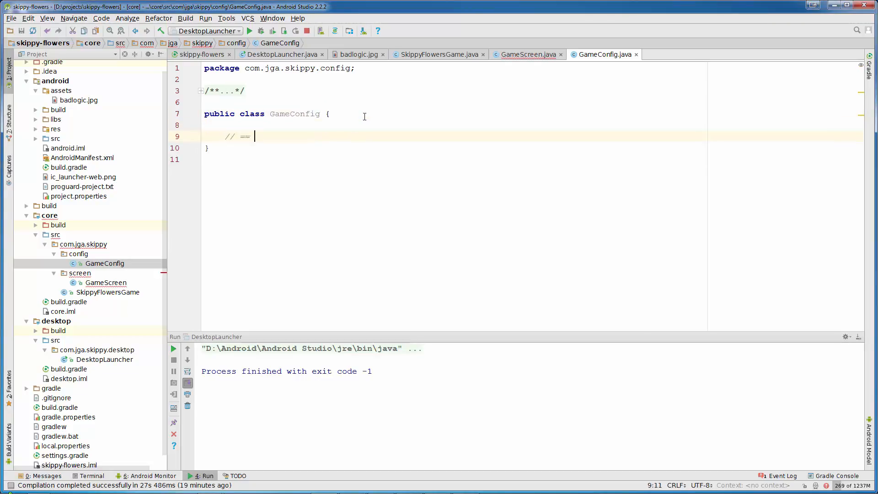
pyautogui.write('cont')
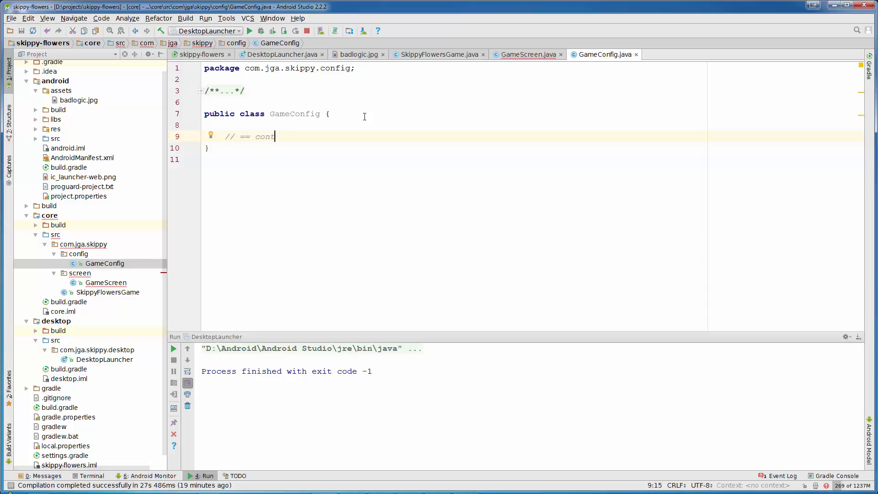
pyautogui.write('ructors =')
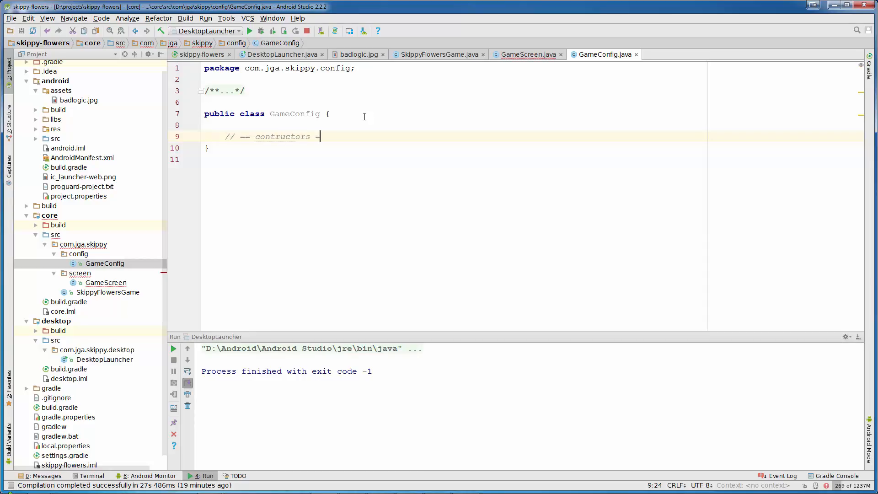
pyautogui.write('private GameConfig() {')
pyautogui.write('// == constants ==')
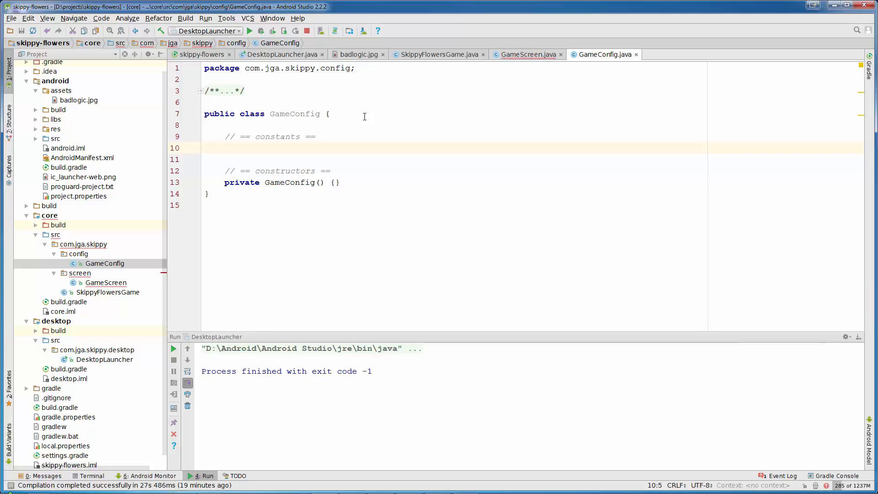
# Step: Define public static final float WIDTH 600f and HEIGHT 800f pixel constants
pyautogui.write('public static final')
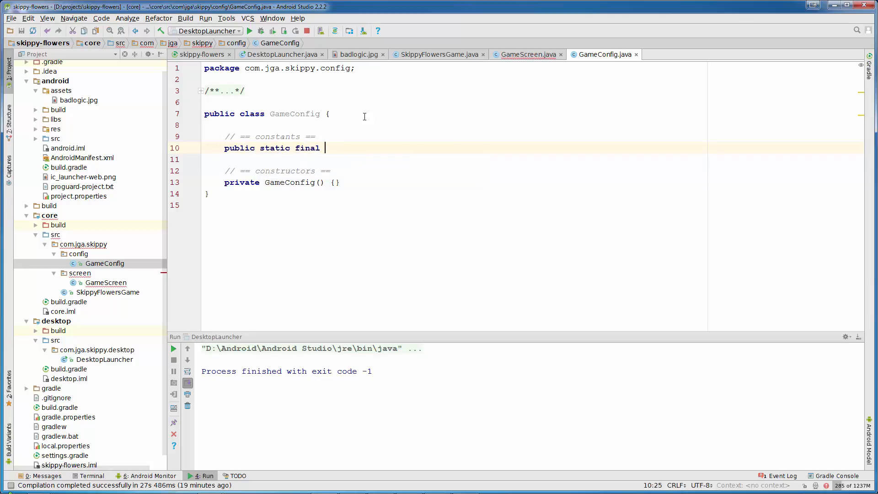
pyautogui.write('float WIDHT =')
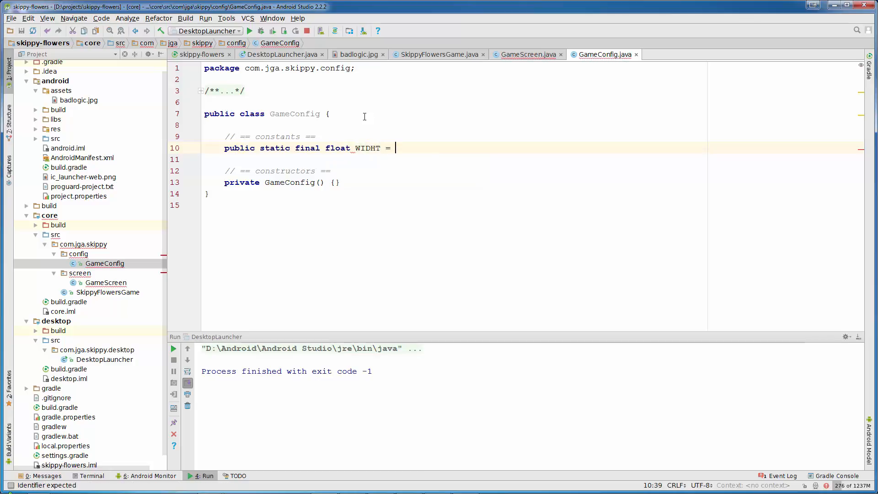
pyautogui.write('600f;')
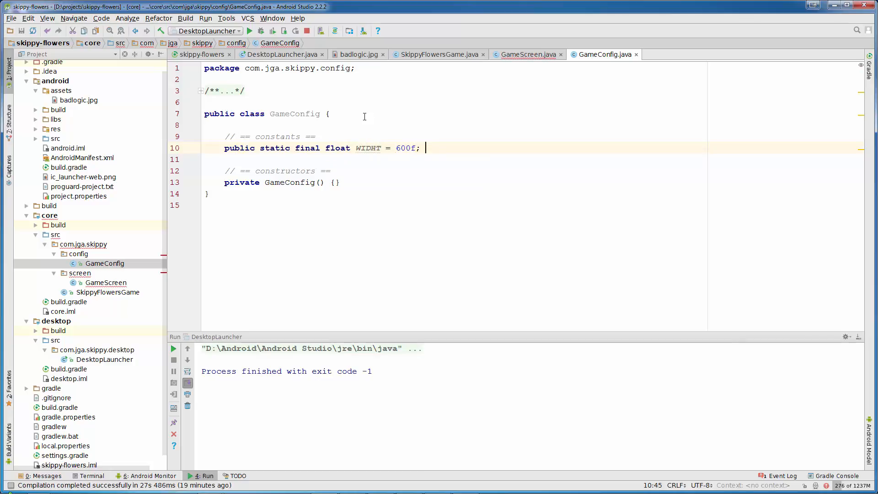
pyautogui.write('// pixels')
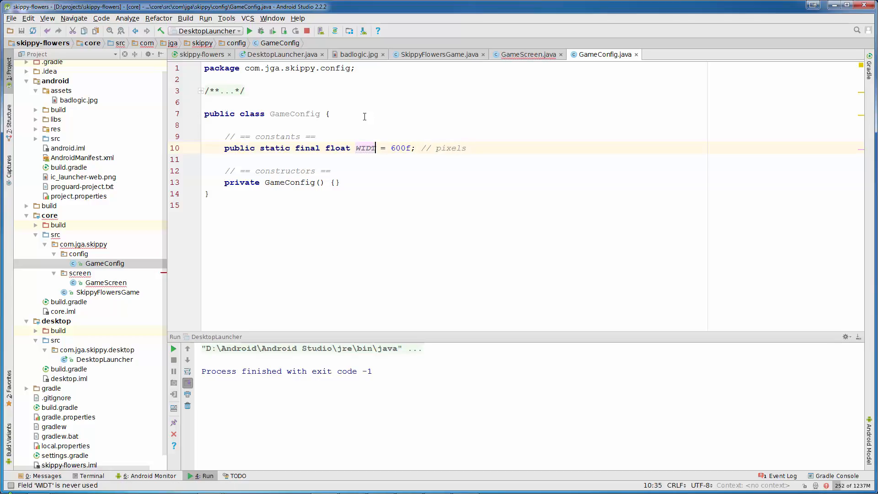
pyautogui.write('public st')
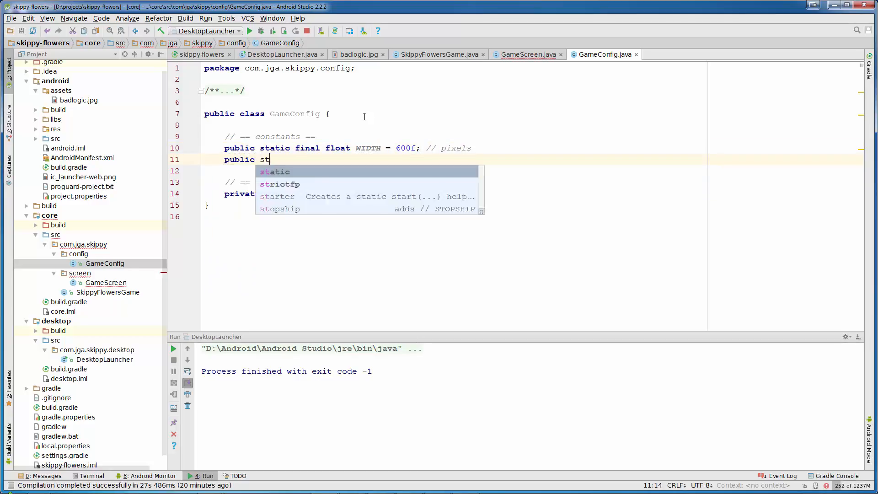
pyautogui.write('atic final float')
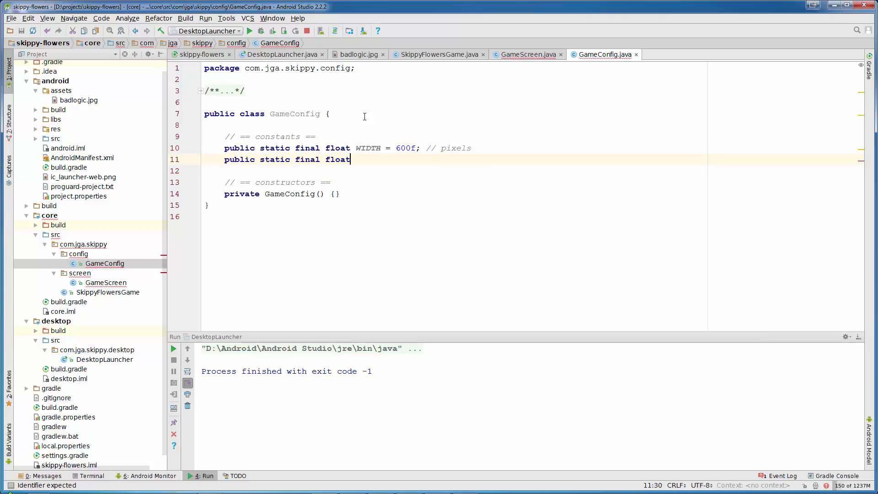
pyautogui.write('HEIGHT =')
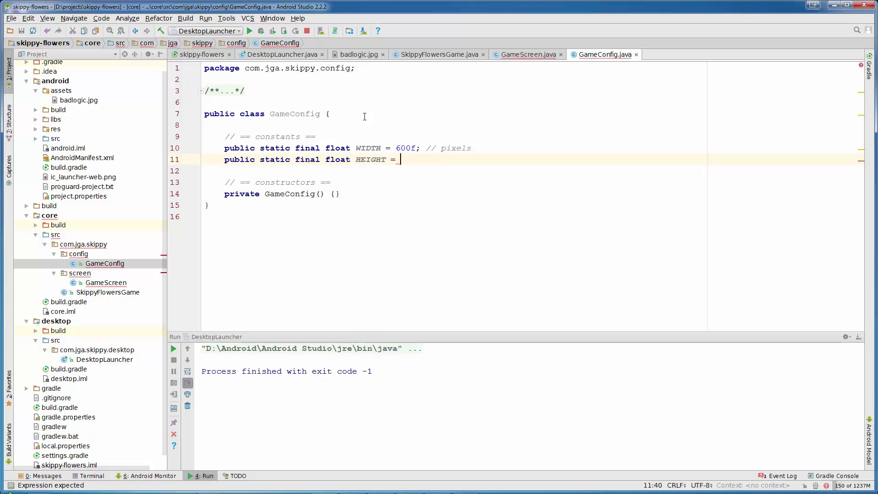
pyautogui.write('800f; //')
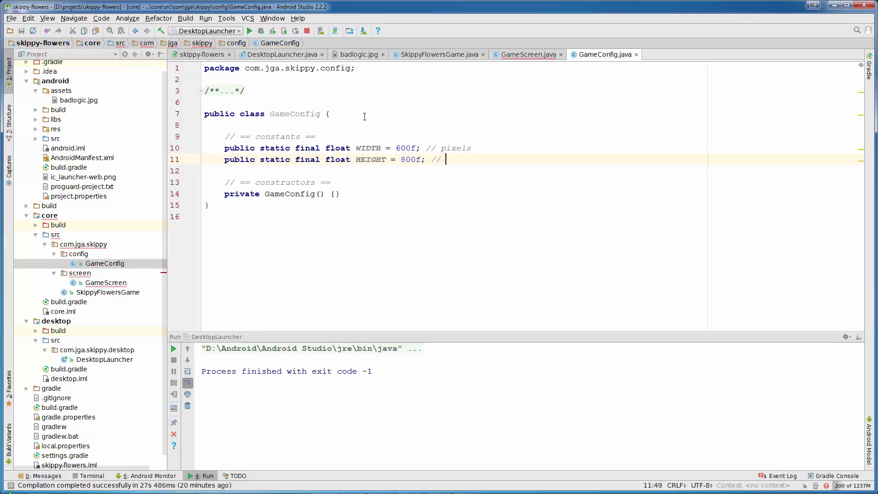
pyautogui.write('pixels')
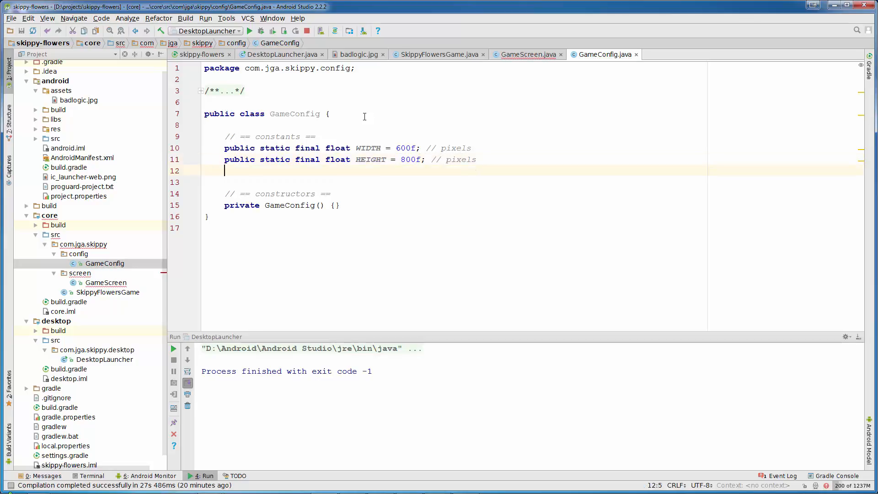
pyautogui.press('Enter')
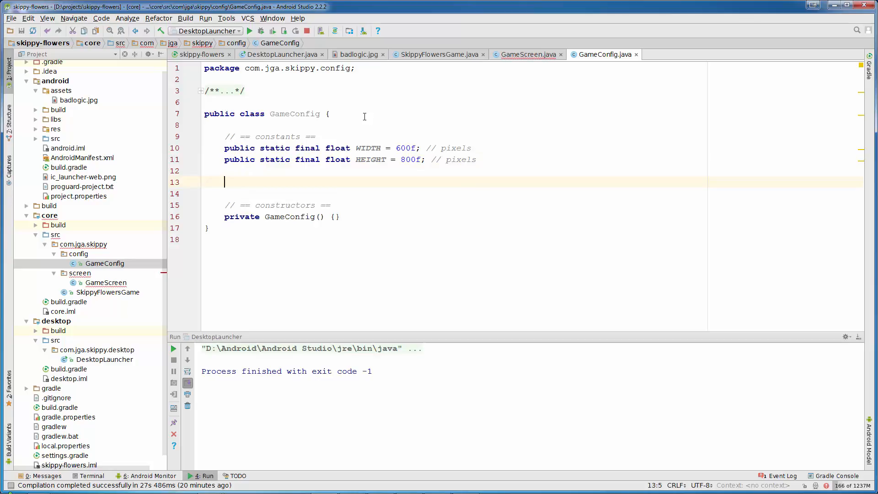
# Step: Define WORLD_WIDTH 15f and WORLD_HEIGHT 20f world-unit constants
pyautogui.write('public static final float WO')
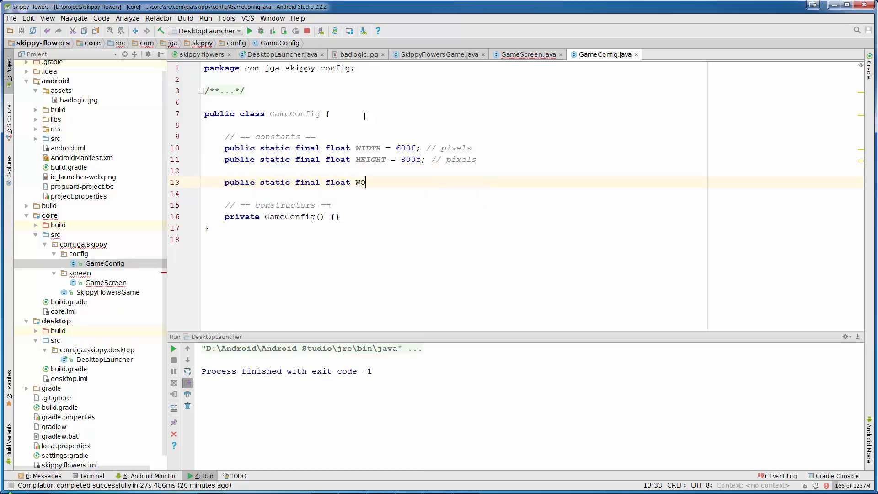
pyautogui.write('RLD_WIDTH')
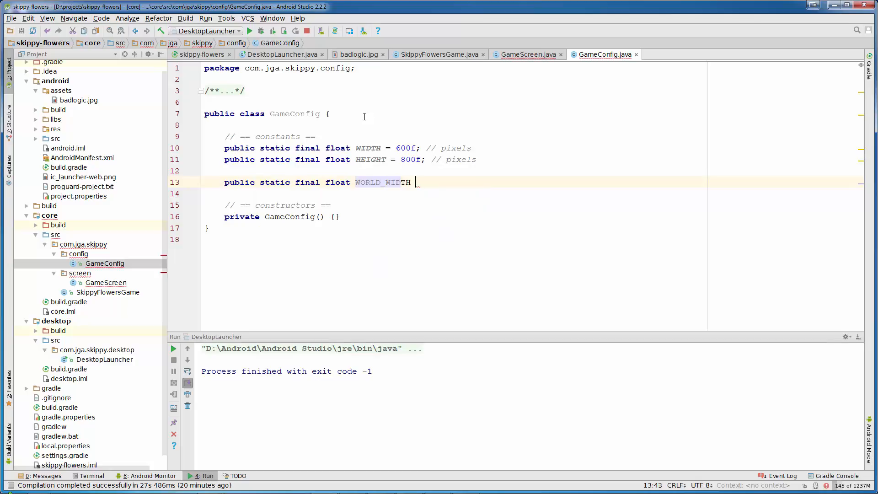
pyautogui.write('= 15f')
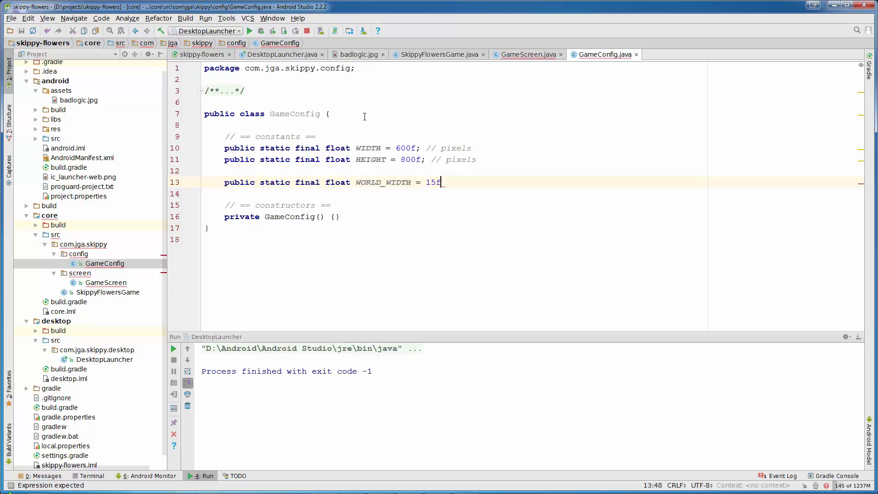
pyautogui.write('; // world units')
pyautogui.write('p')
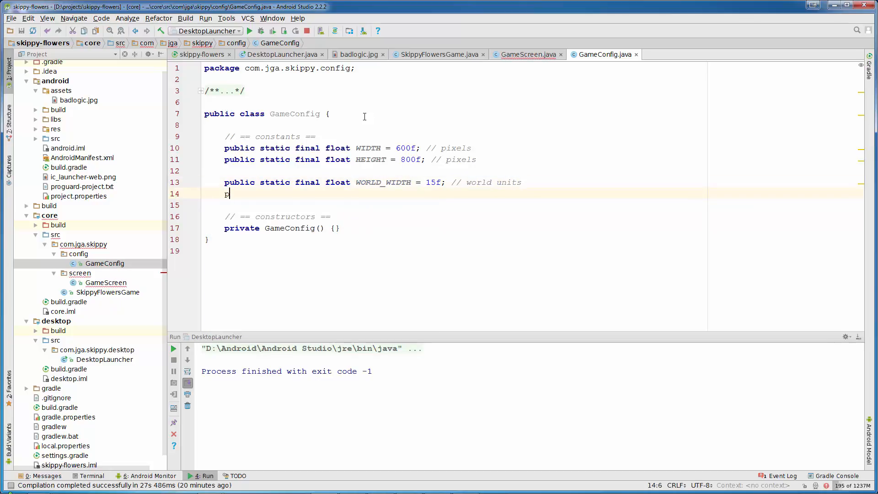
pyautogui.write('ublic static final f')
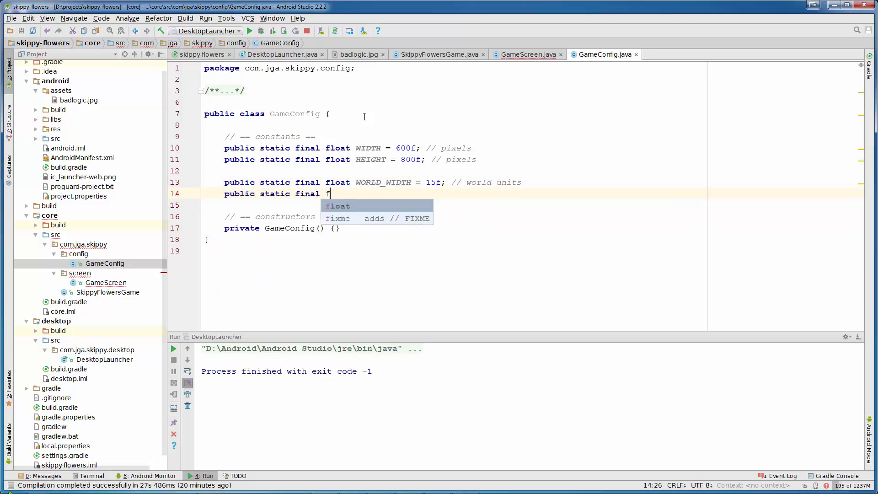
pyautogui.write('loat WORLD_HJEIG')
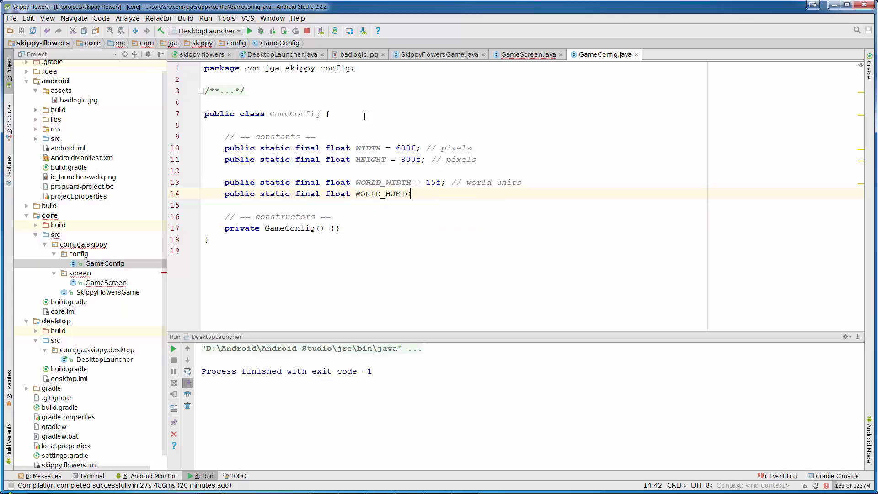
pyautogui.write('WORLD_HEIGHT = 20f; // world')
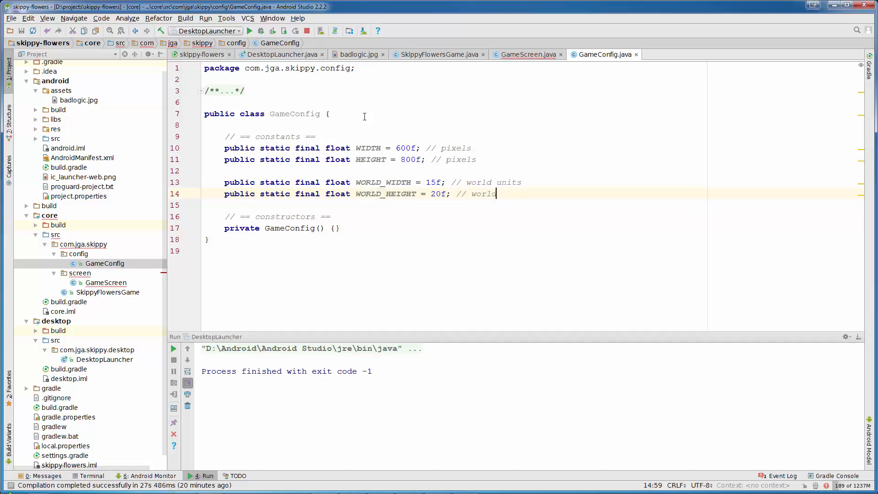
pyautogui.write('units')
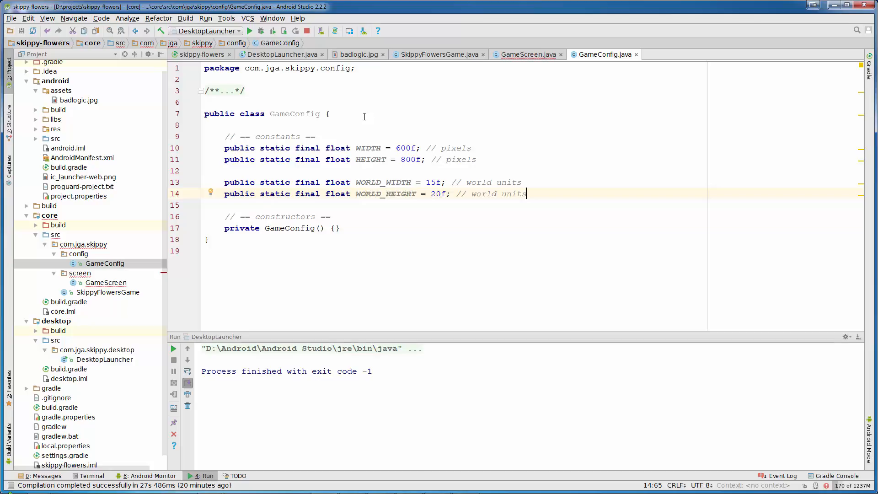
# Step: In show(), finish the FitViewport with GameConfig world sizes and camera, and create a ShapeRenderer
pyautogui.click(525, 54)
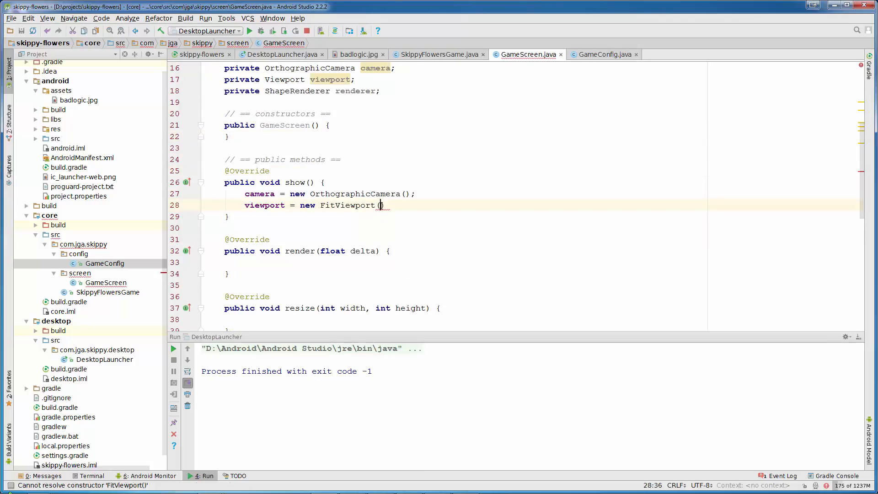
pyautogui.write('GameConfig.WORLD_WIDTH,')
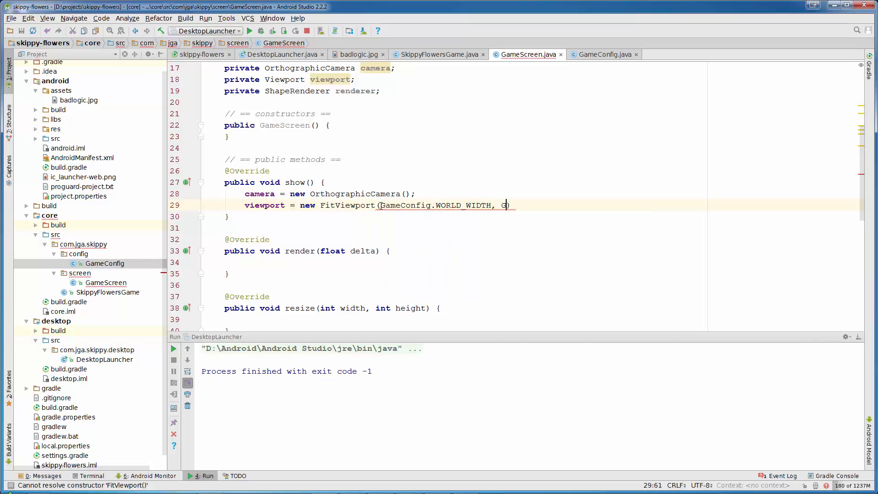
pyautogui.write('GameConfig.WORLD_HEIGHT)')
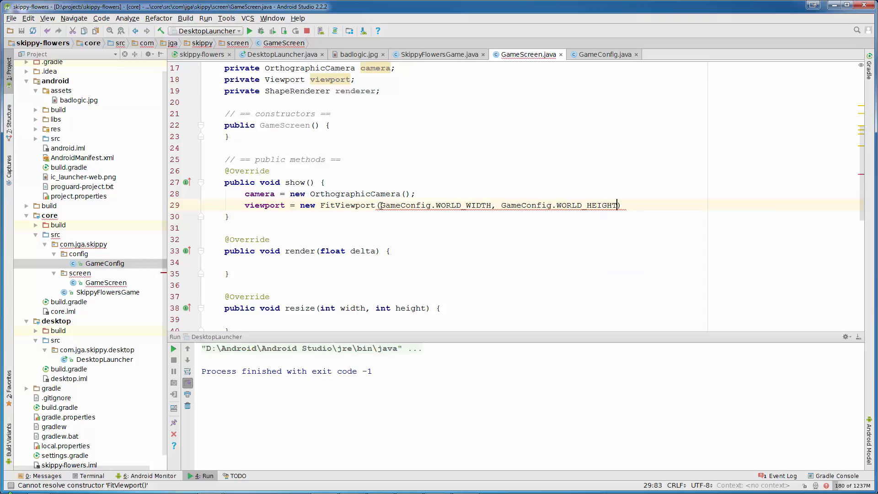
pyautogui.write(', camera')
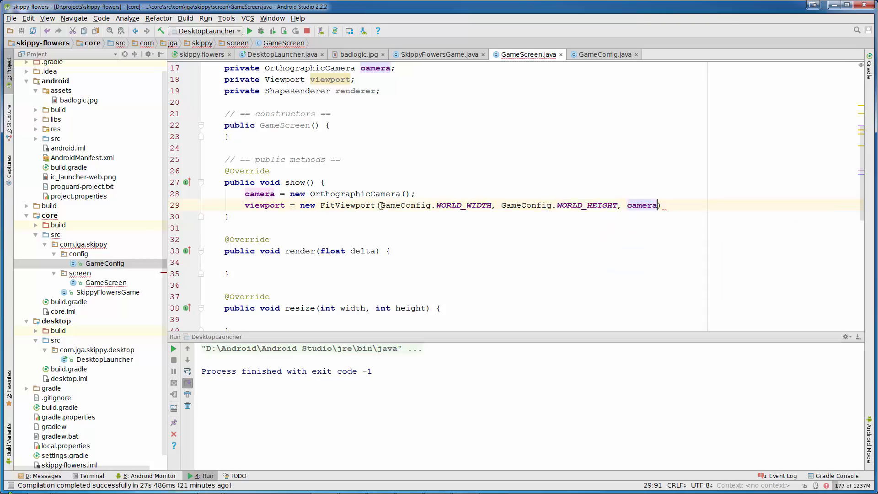
pyautogui.press('enter')
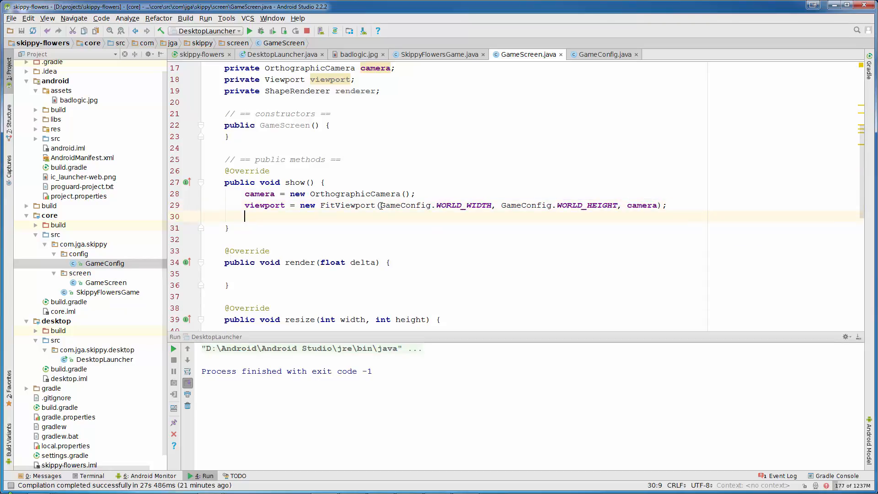
pyautogui.write('renderer = new')
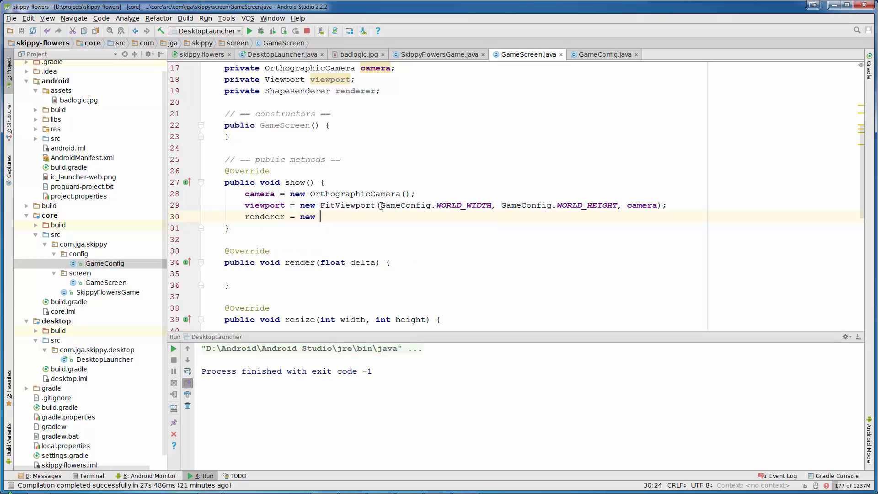
pyautogui.write('ShapeRenderer();')
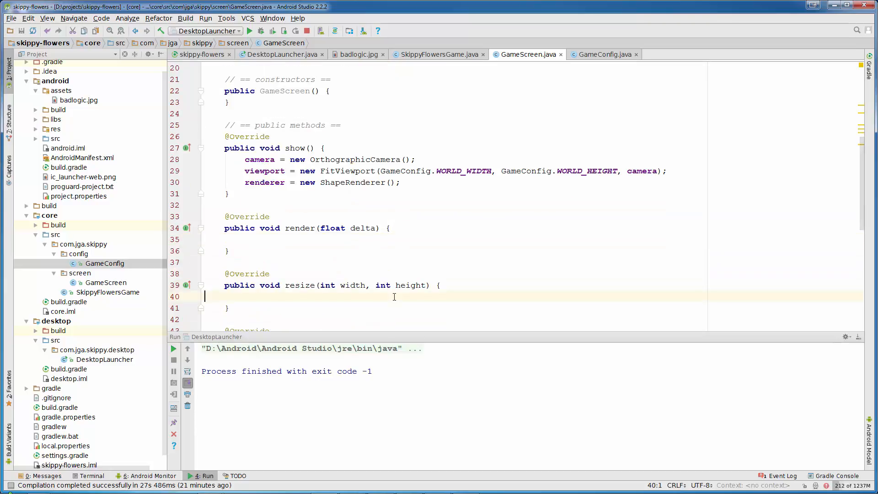
# Step: Make resize() call viewport.update(width, height, true)
pyautogui.write('viewport.update();')
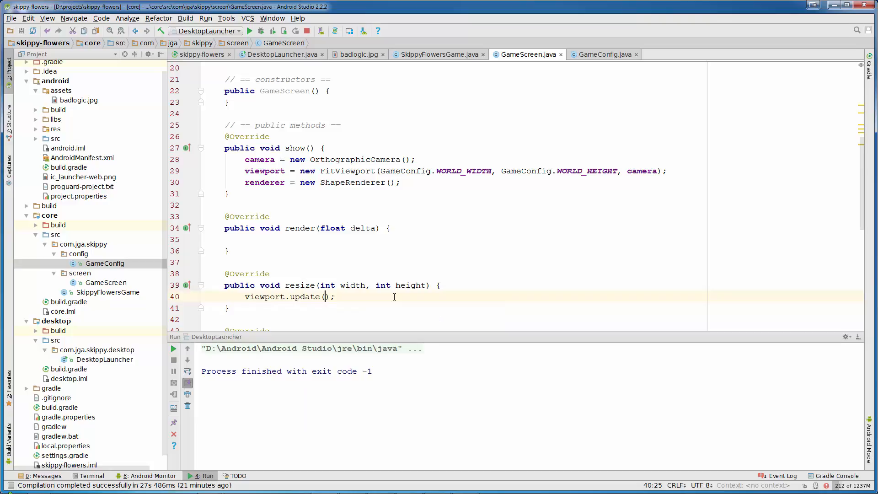
pyautogui.write('width, height')
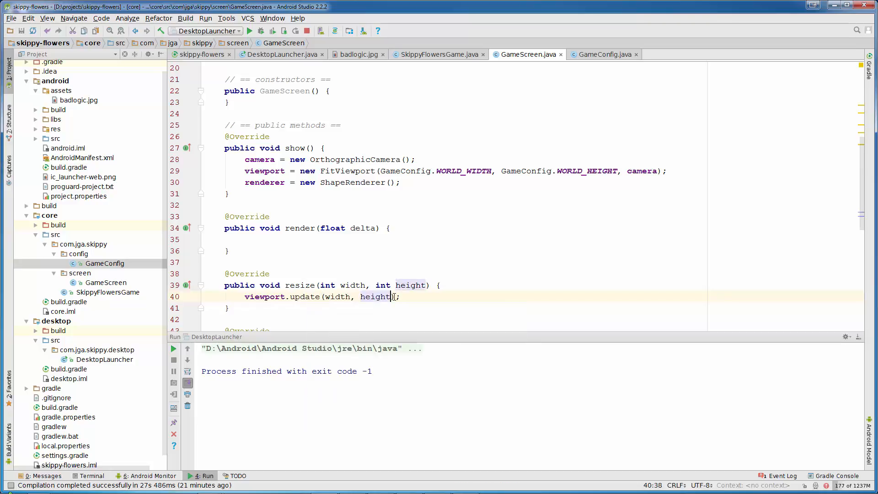
pyautogui.write(', true')
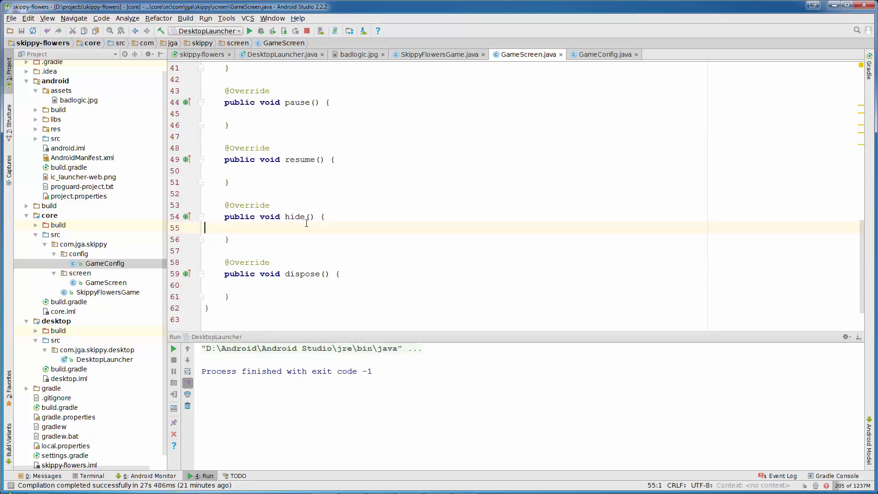
# Step: Call dispose() inside hide() and renderer.dispose() inside dispose()
pyautogui.write('dispose();')
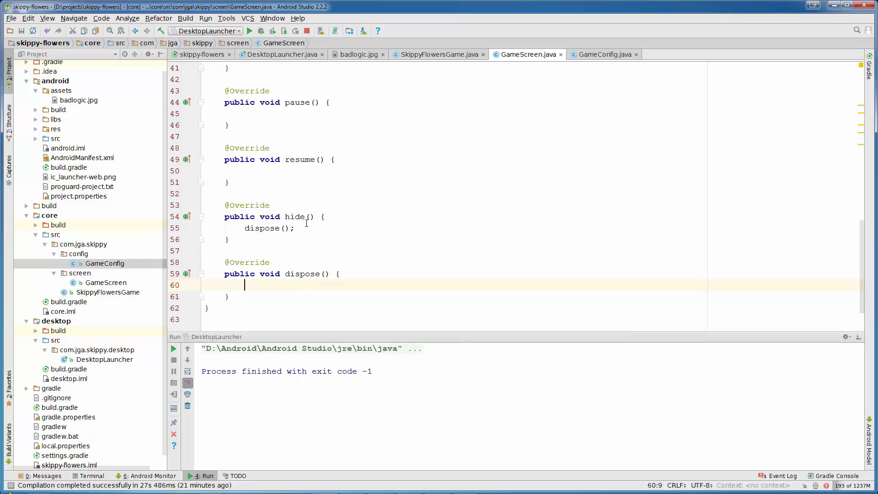
pyautogui.write('renderer.dispose();')
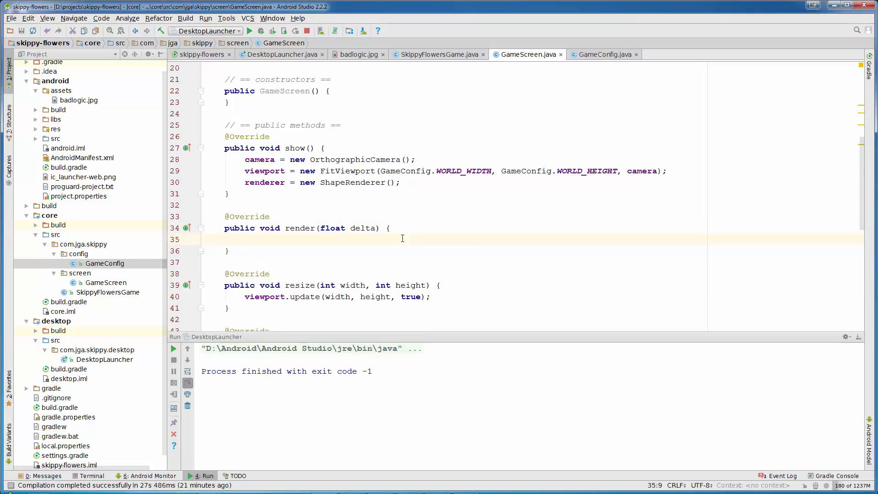
# Step: In render(), add Gdx.gl.glClearColor(0, 0, 0, 1) and optimize imports
pyautogui.write('Gdx.')
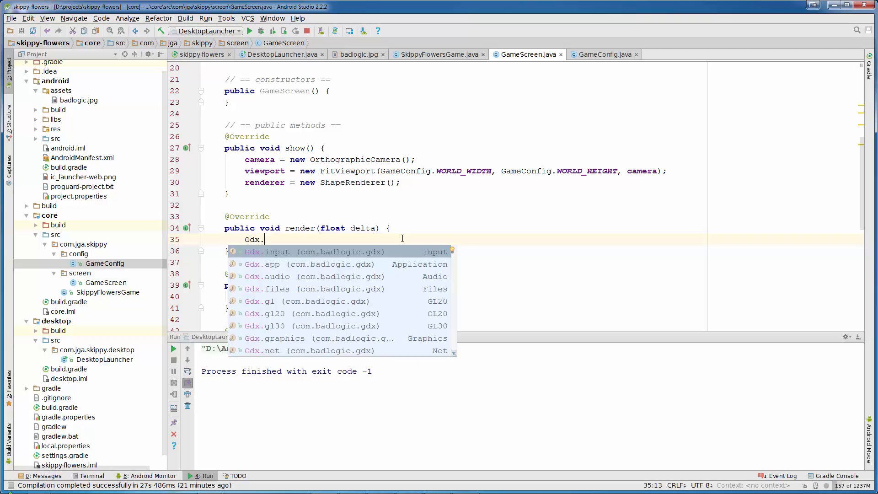
pyautogui.write('gl.')
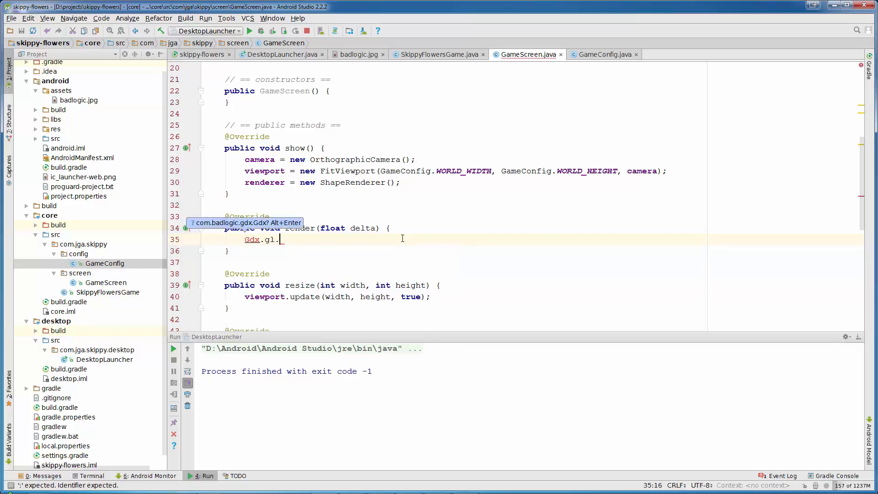
pyautogui.write('glCl')
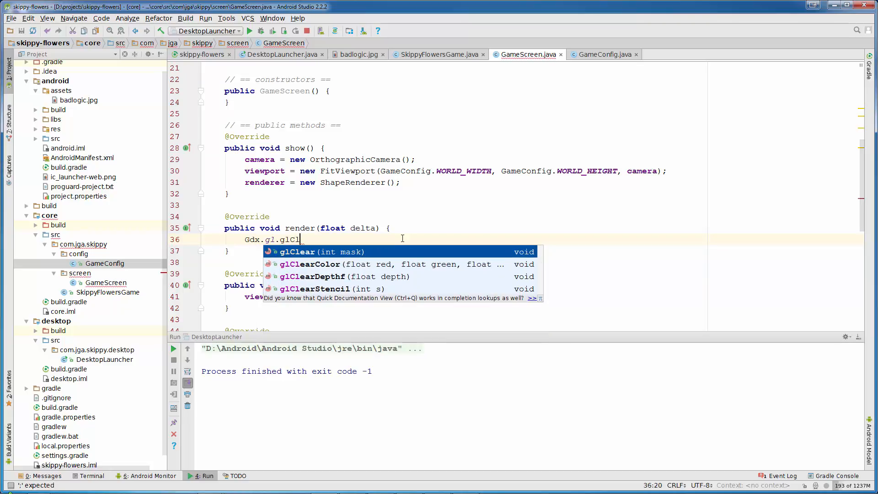
pyautogui.press('Down')
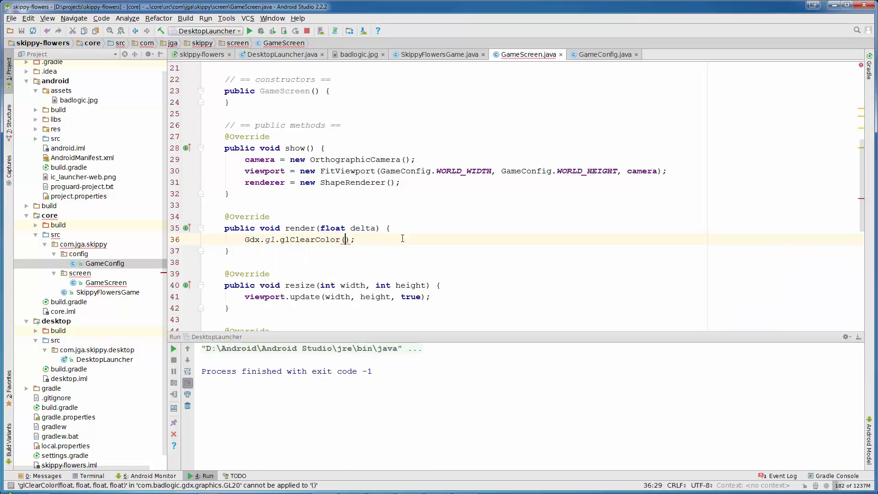
pyautogui.click(346, 239)
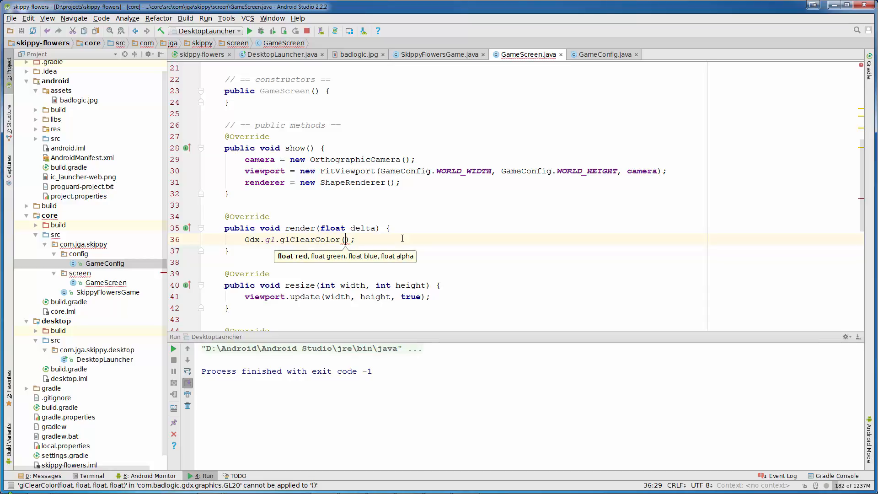
pyautogui.write('0,0,0')
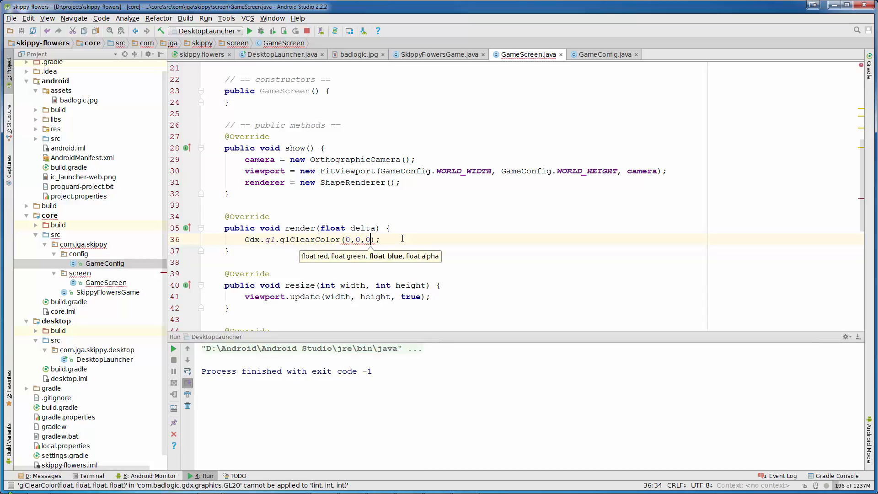
pyautogui.write(',1')
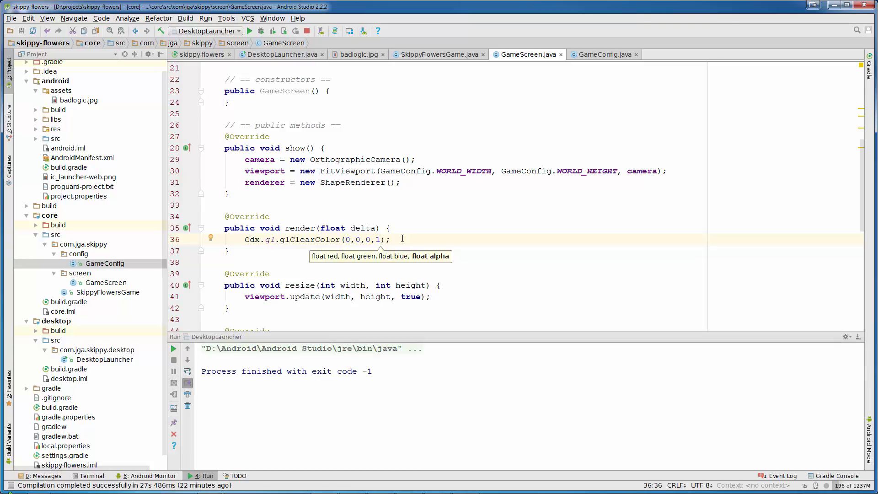
pyautogui.press('ctrl+alt+o')
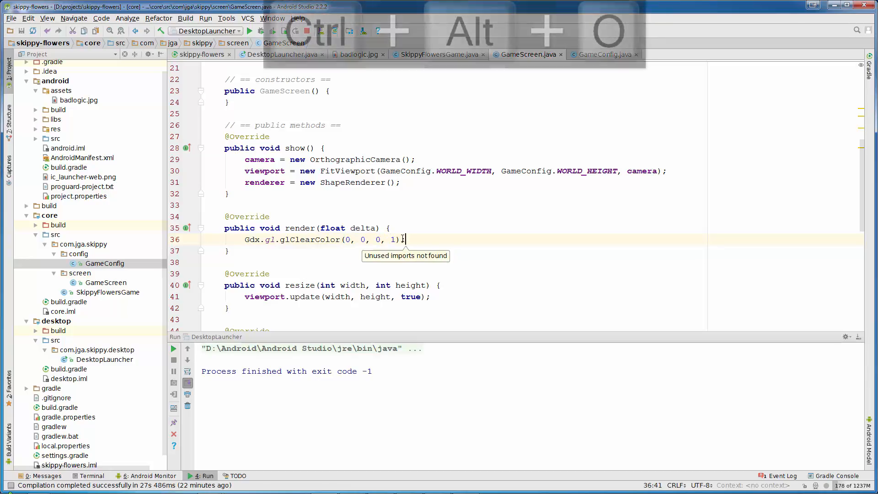
# Step: Add Gdx.gl.glClear(GL20.GL_COLOR_BUFFER_BIT) under a '// clear screen' comment
pyautogui.write('Gdx.')
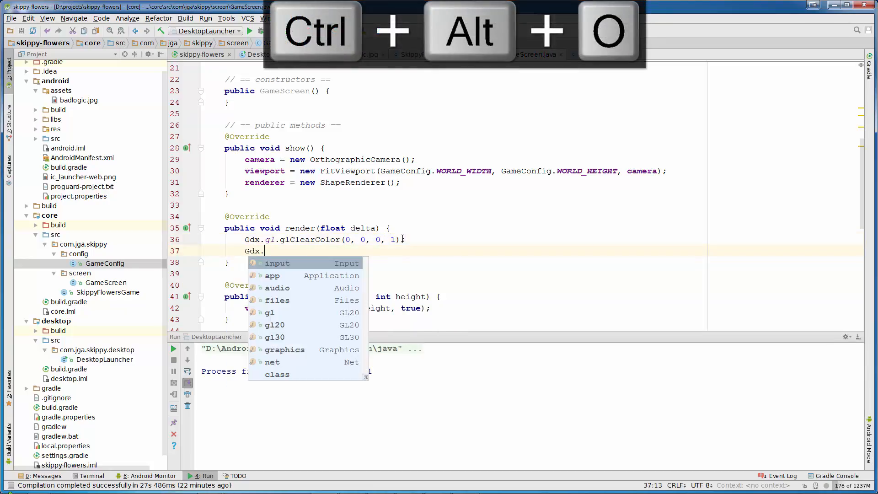
pyautogui.write('gl')
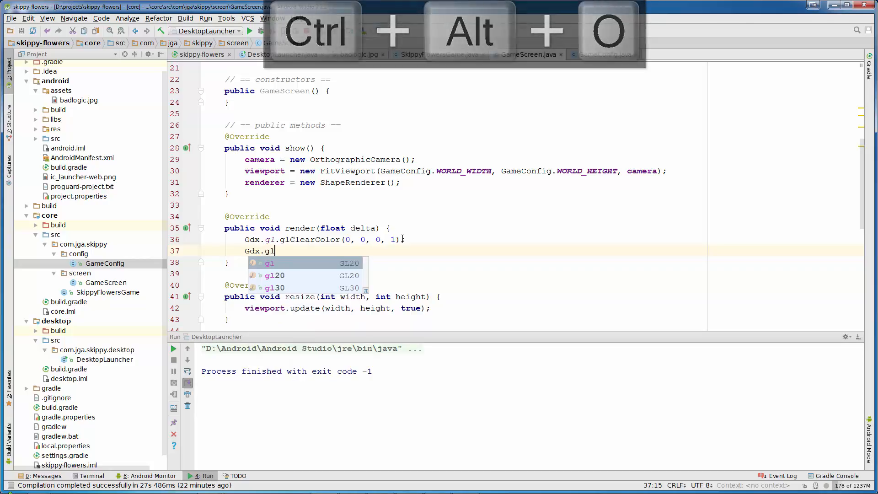
pyautogui.write('glC')
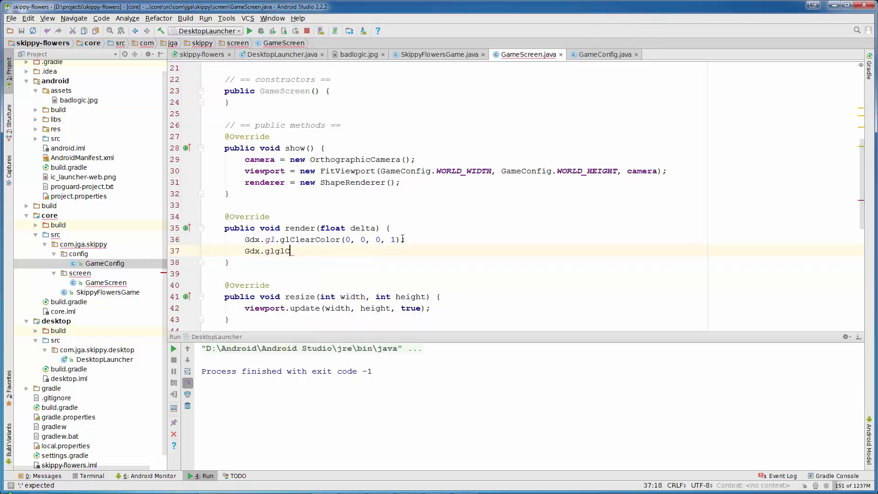
pyautogui.write('.')
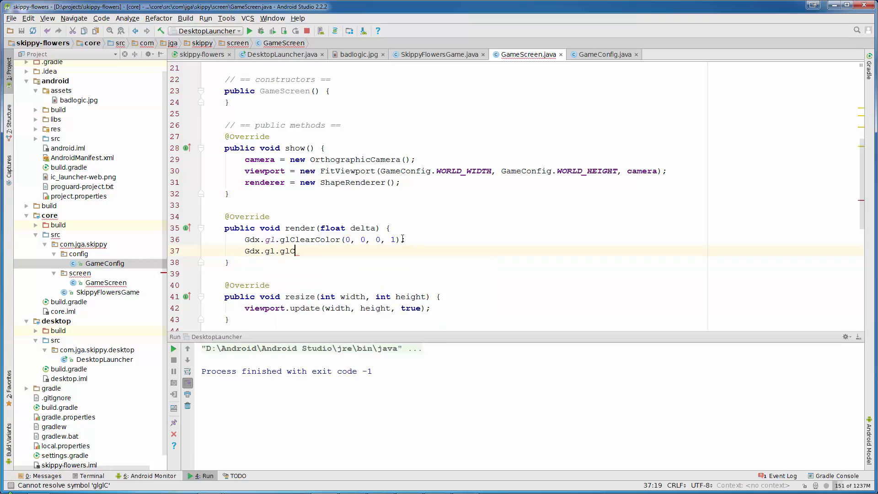
pyautogui.write('lClear();')
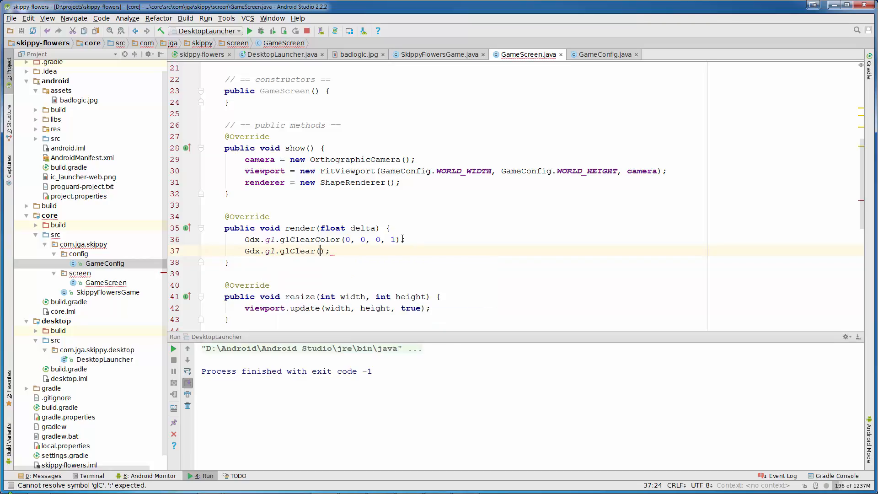
pyautogui.write('GL')
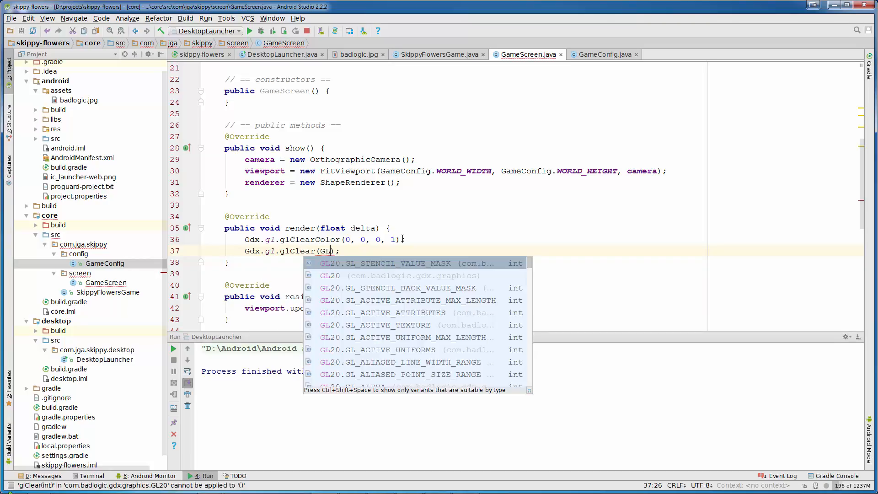
pyautogui.write('20')
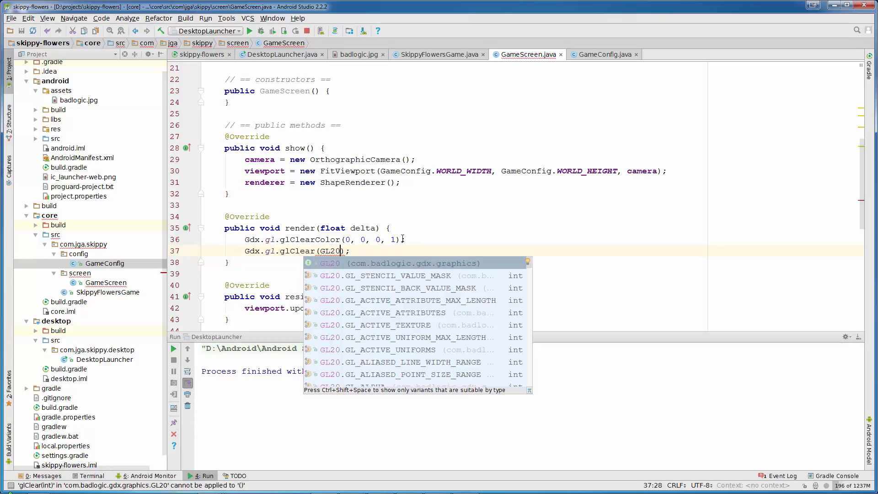
pyautogui.write('GL')
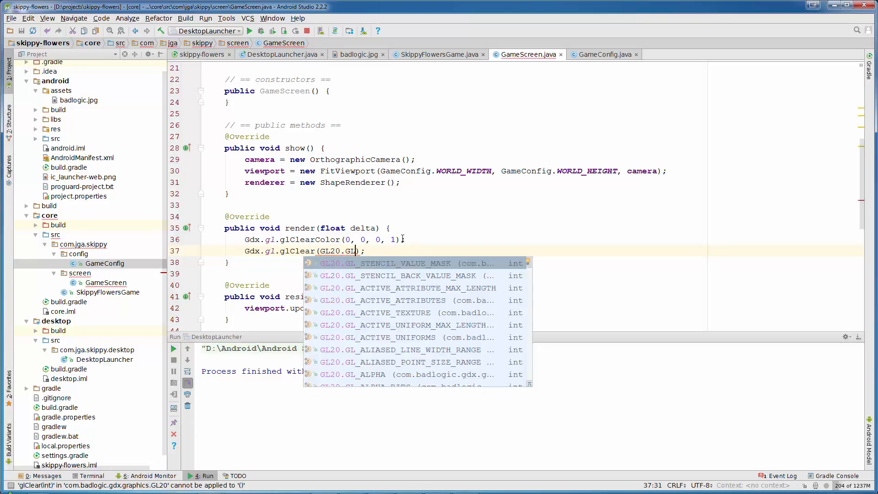
pyautogui.write('_COLOR_BUFFER_BIT')
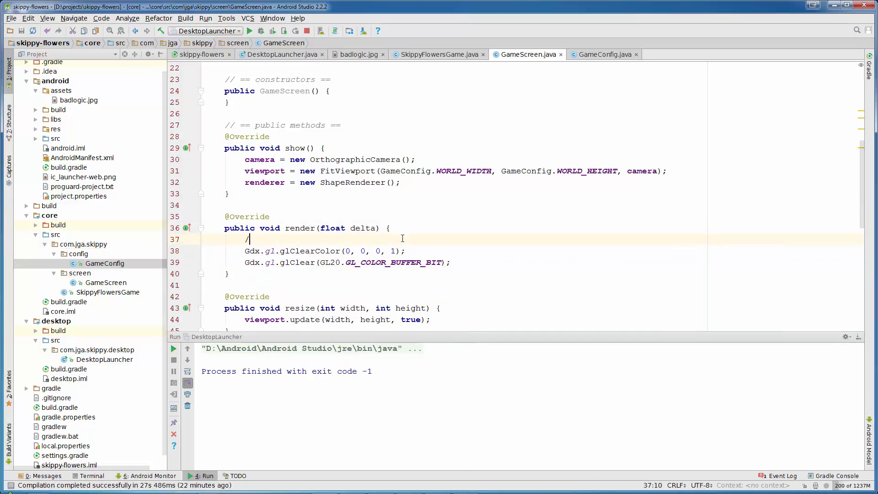
pyautogui.write('// clear sc')
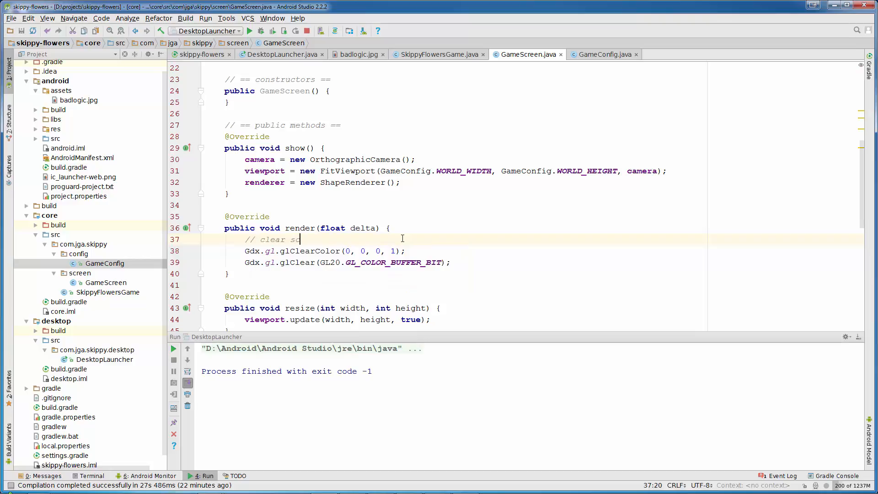
pyautogui.write('reen')
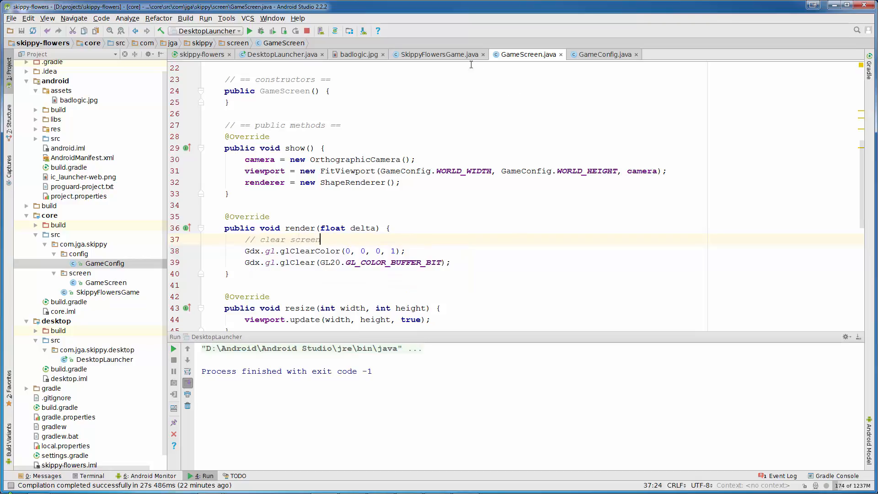
# Step: Make SkippyFlowersGame extend Game with create() calling setScreen(new GameScreen()), and optimize imports
pyautogui.click(439, 55)
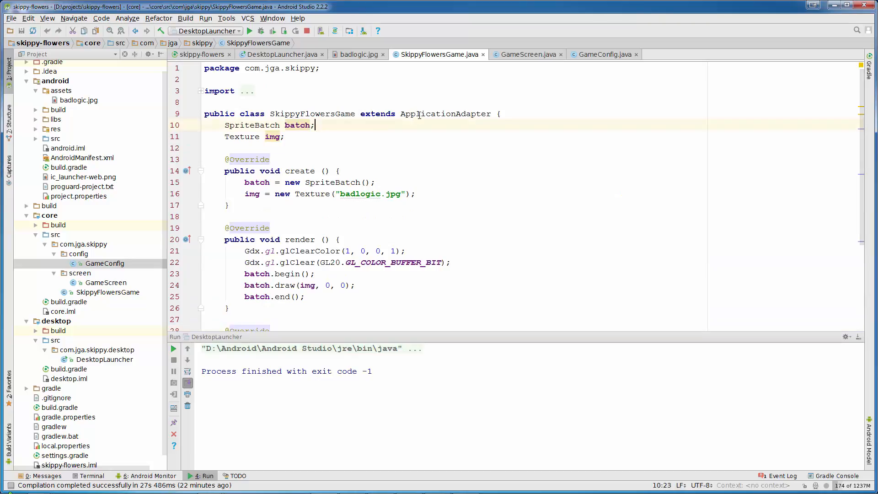
pyautogui.doubleClick(445, 113)
pyautogui.write('Gam')
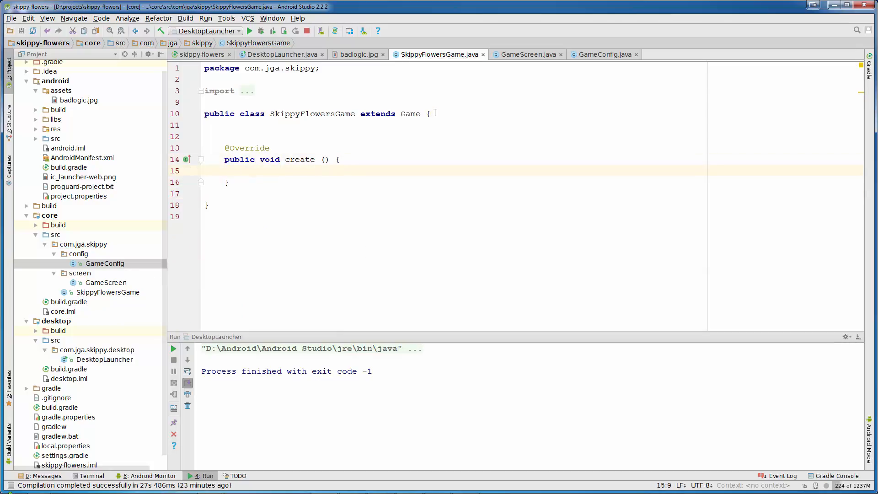
pyautogui.write('setScreen ();')
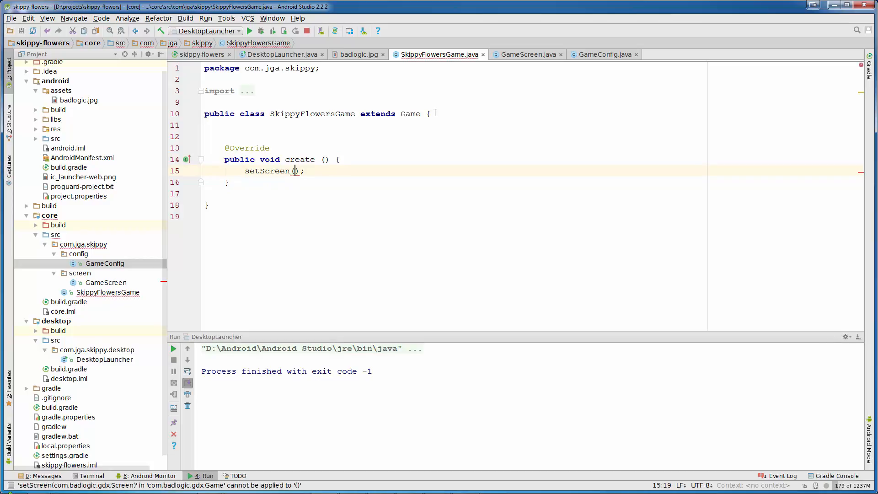
pyautogui.write('new GameScreen()')
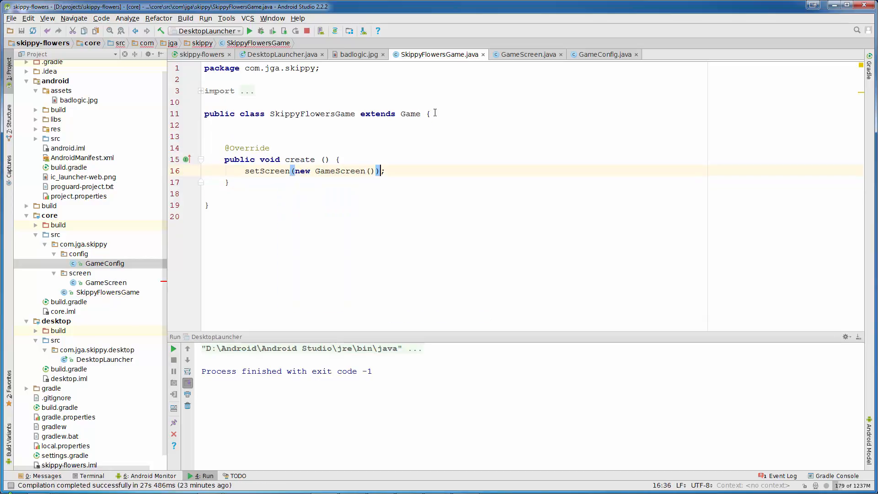
pyautogui.press('ctrl+alt+o')
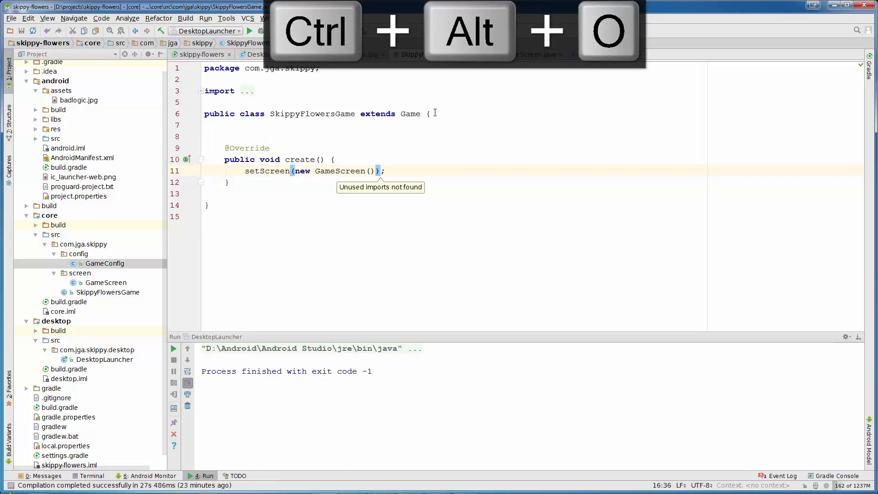
pyautogui.press('Ctrl+Alt+O')
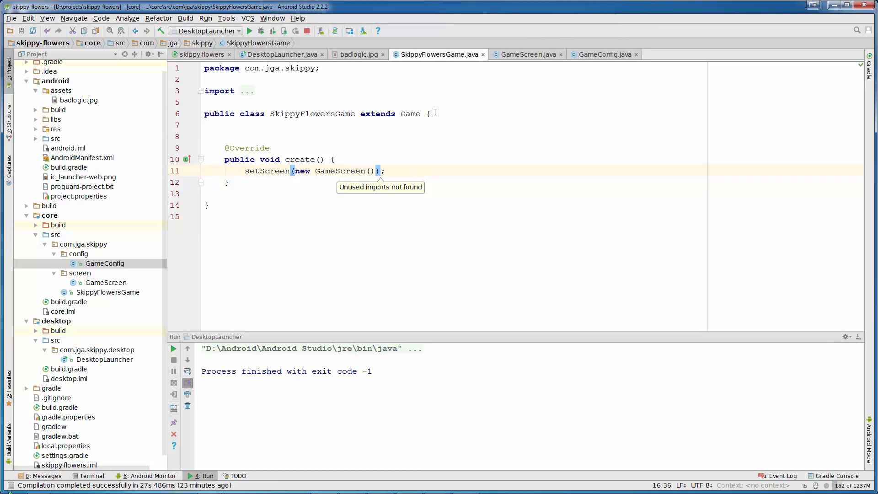